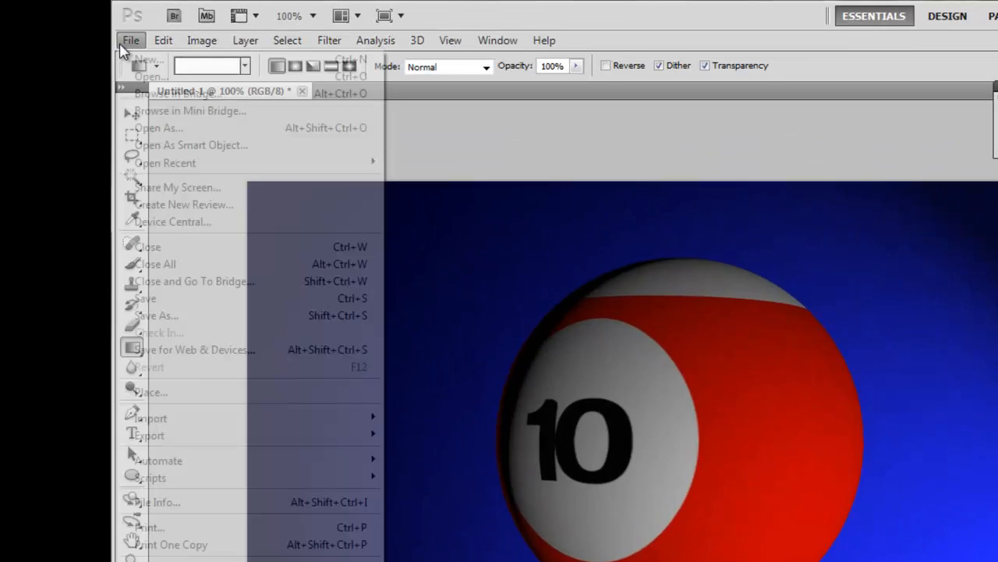
Create a new white 1000 × 712 pixel document
left_click(142, 60)
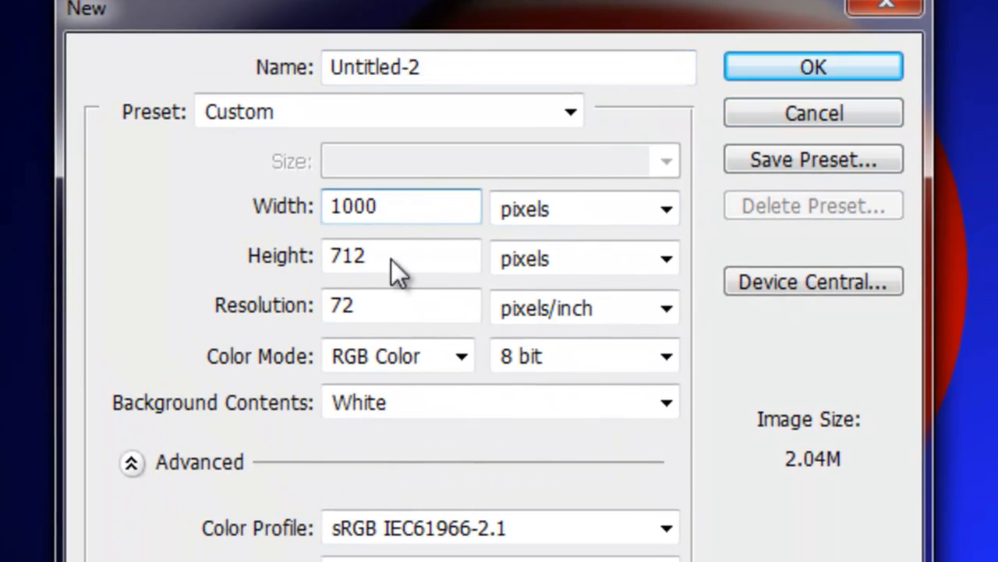
left_click(813, 66)
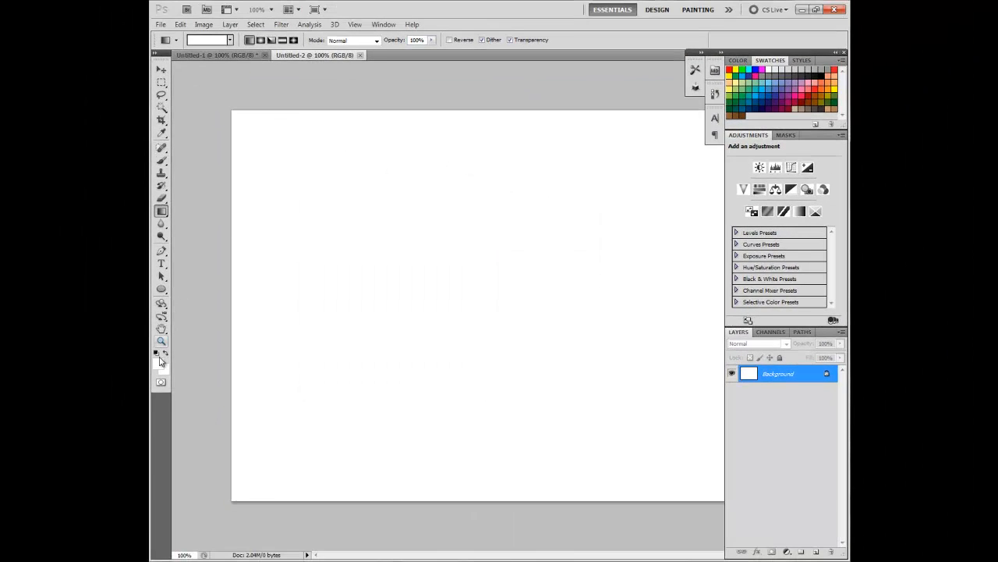
Set bright red and dark red colours and lay a diagonal gradient from the top-left corner
left_click(155, 352)
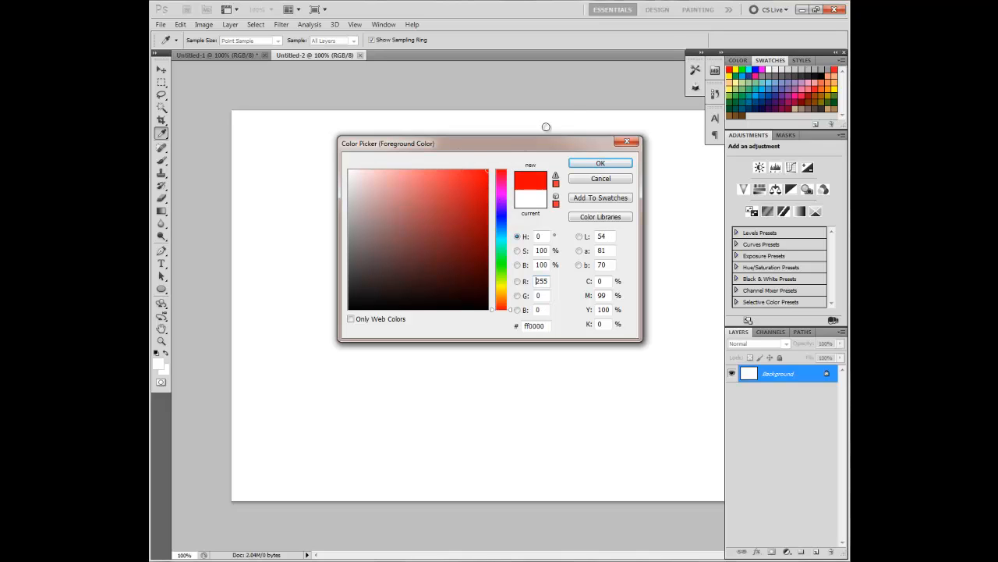
left_click(599, 163)
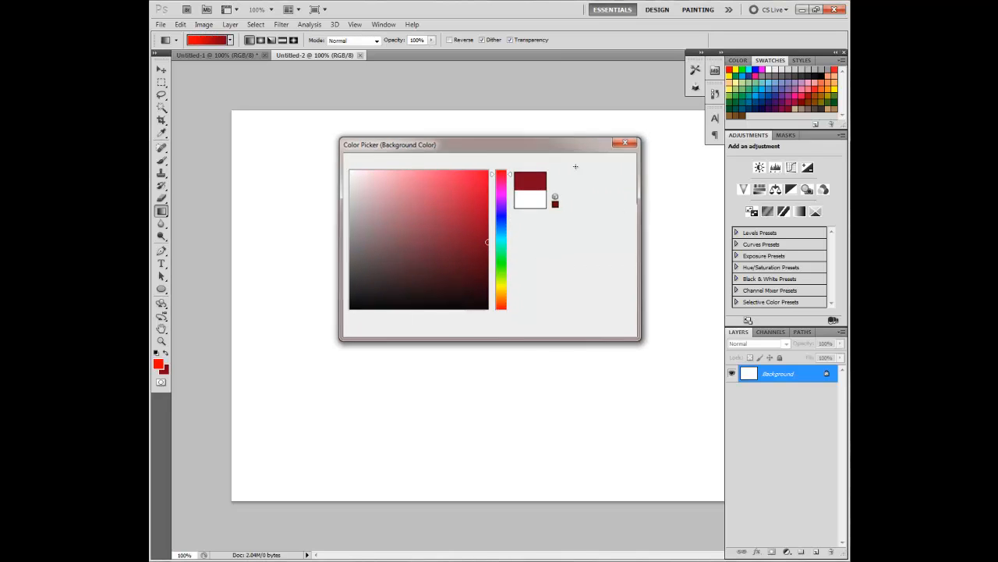
left_click(628, 142)
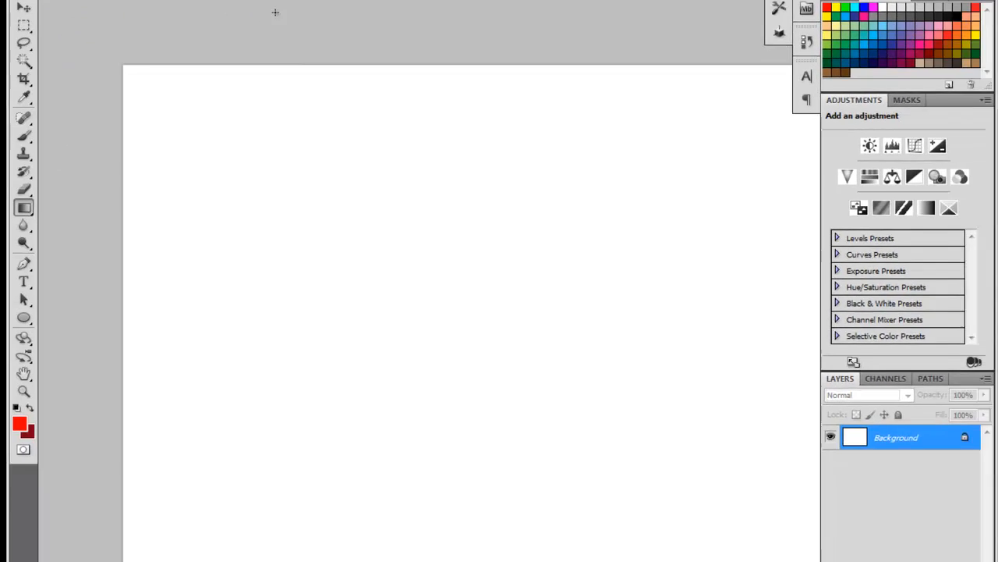
left_click_drag(166, 67, 593, 332)
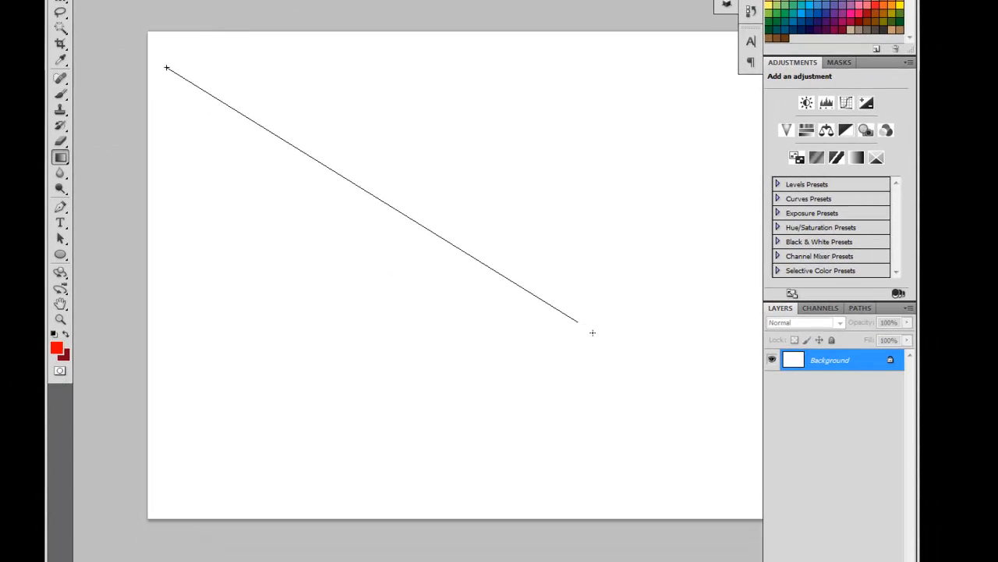
left_click_drag(166, 68, 593, 333)
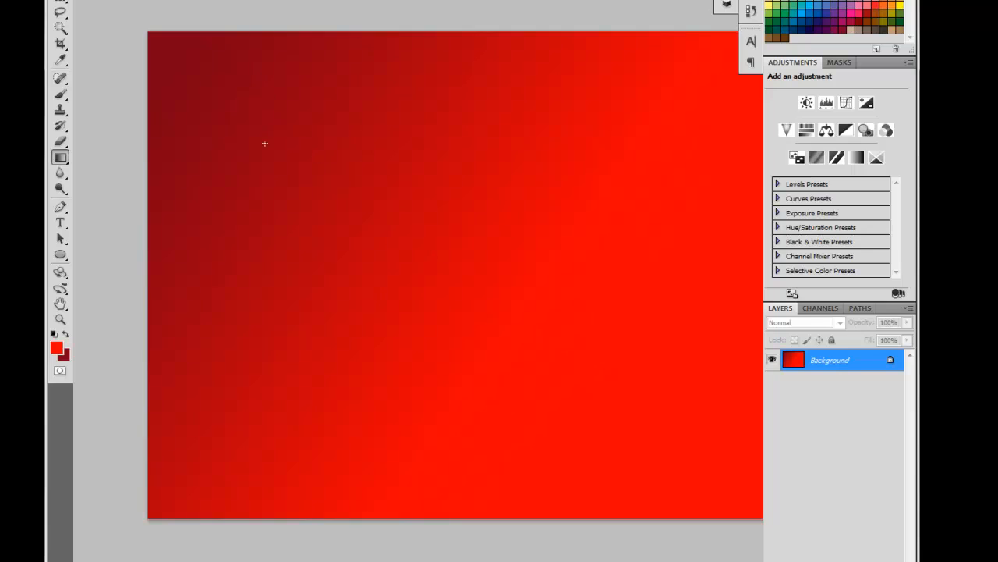
mouse_move(638, 423)
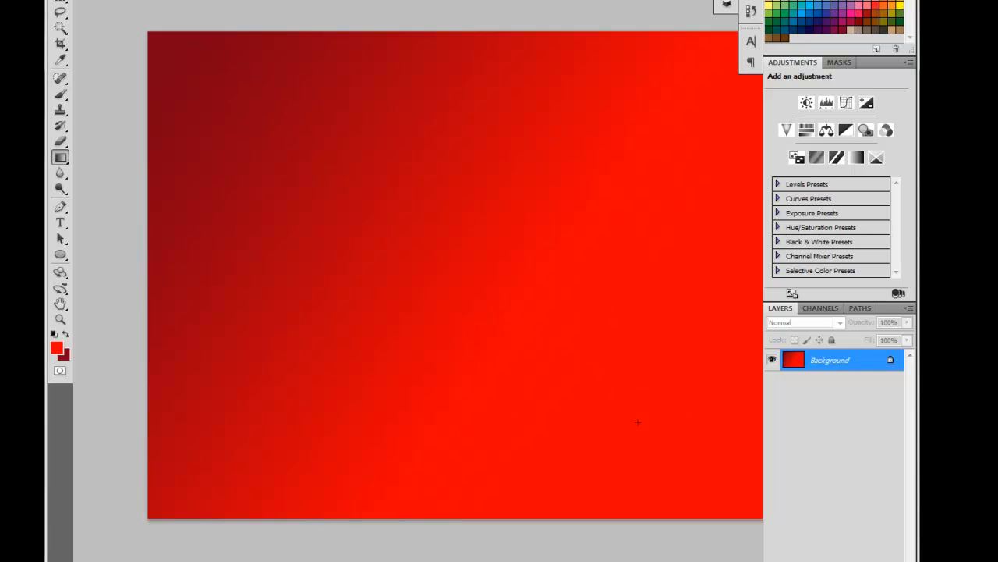
mouse_move(613, 382)
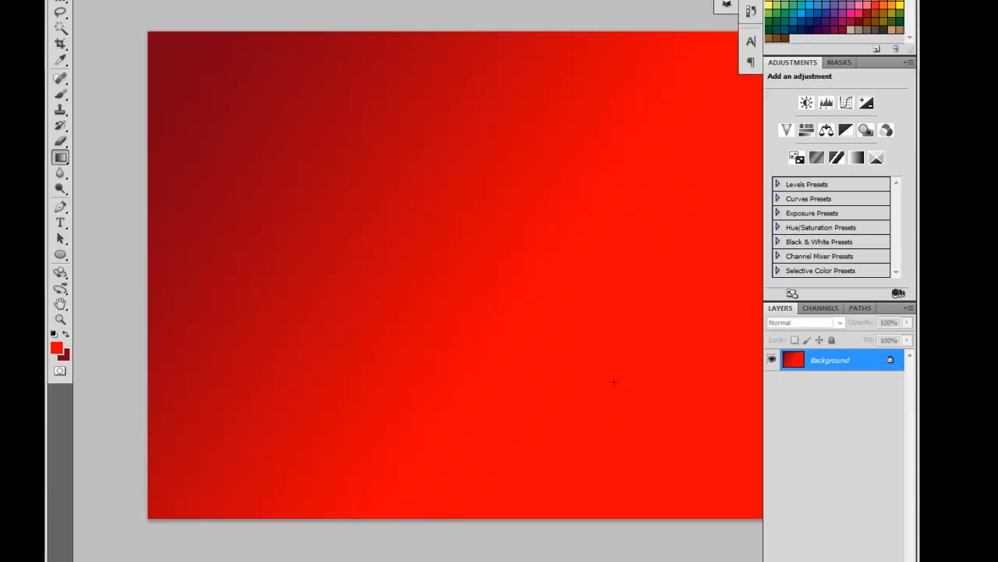
mouse_move(890, 537)
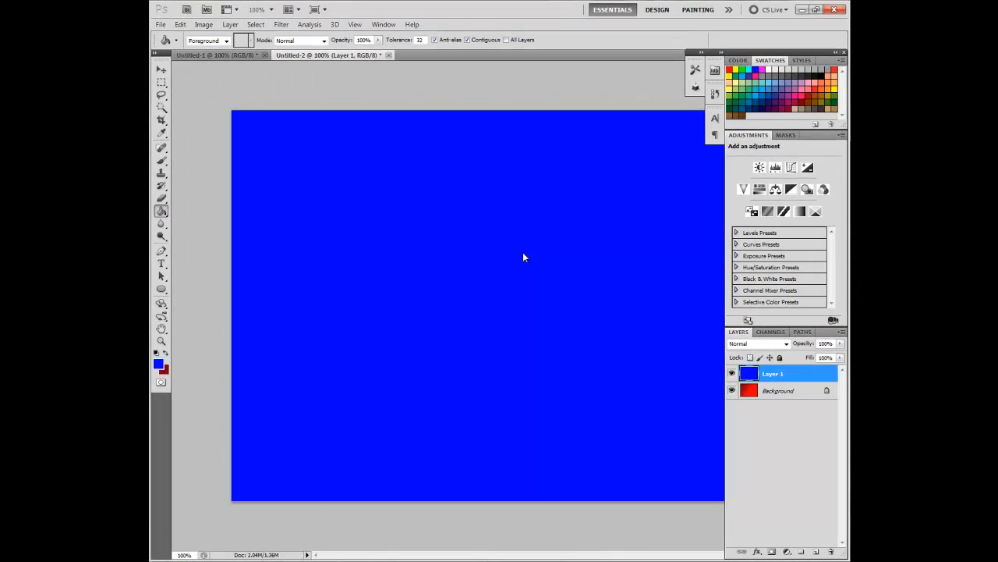
mouse_move(164, 381)
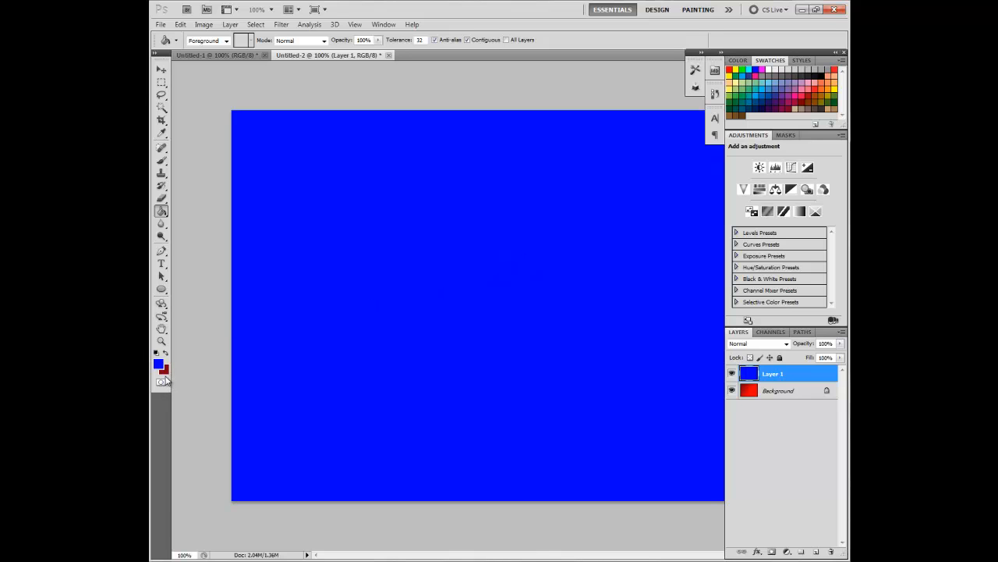
Set the background colour to white for the strips above and below the blue band
left_click(163, 372)
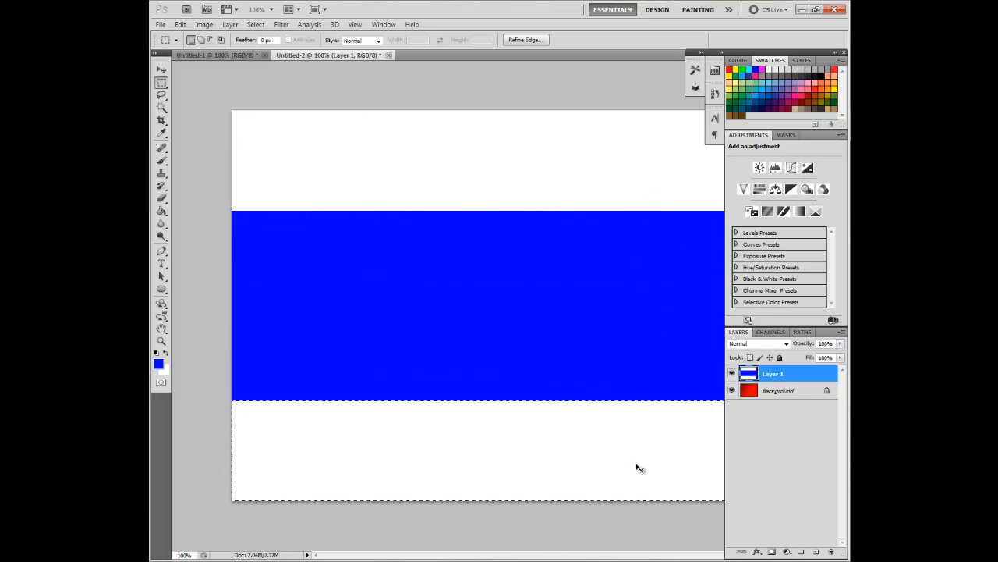
mouse_move(552, 355)
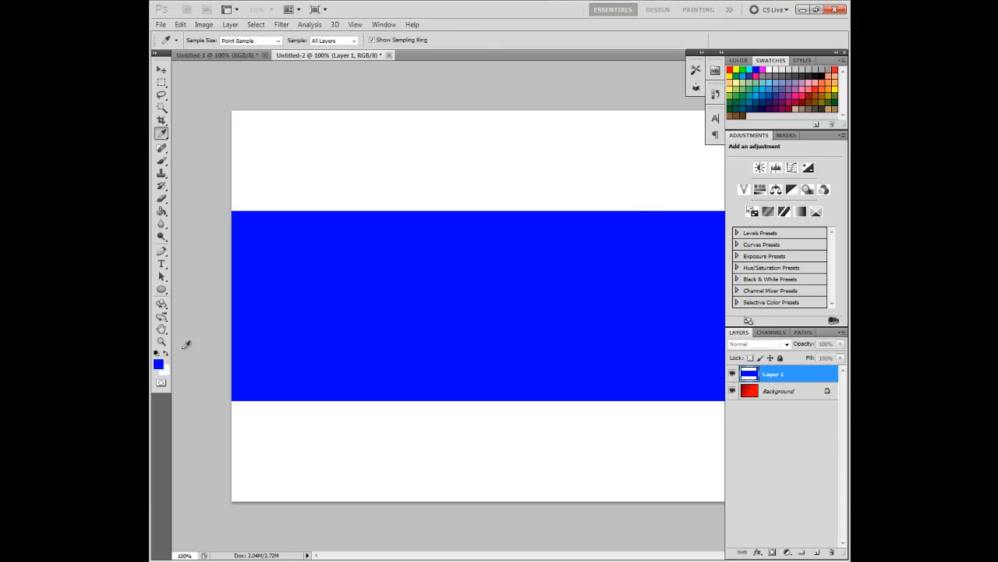
Make the circle white and align it horizontally centred with the blue band layer
left_click(156, 364)
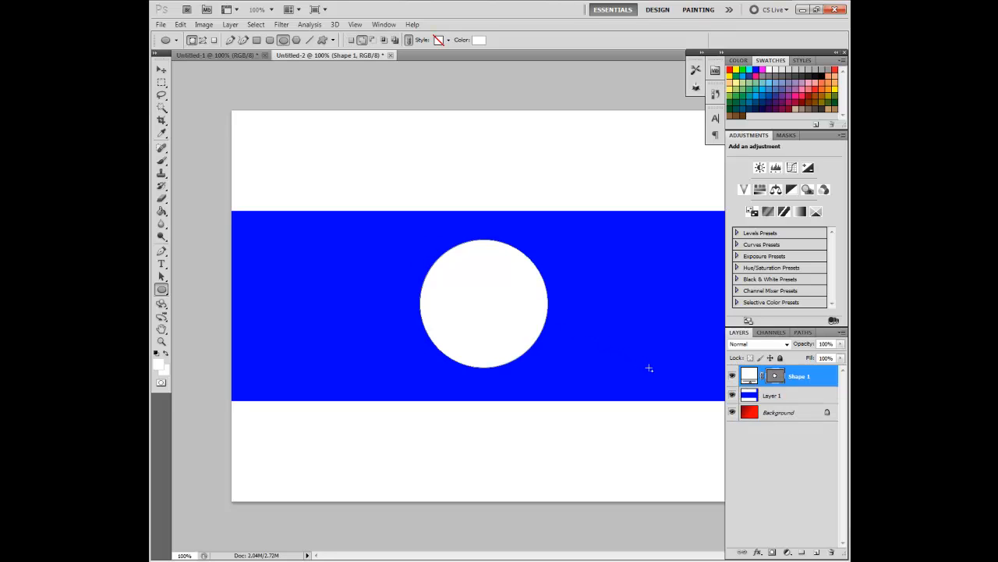
mouse_move(349, 190)
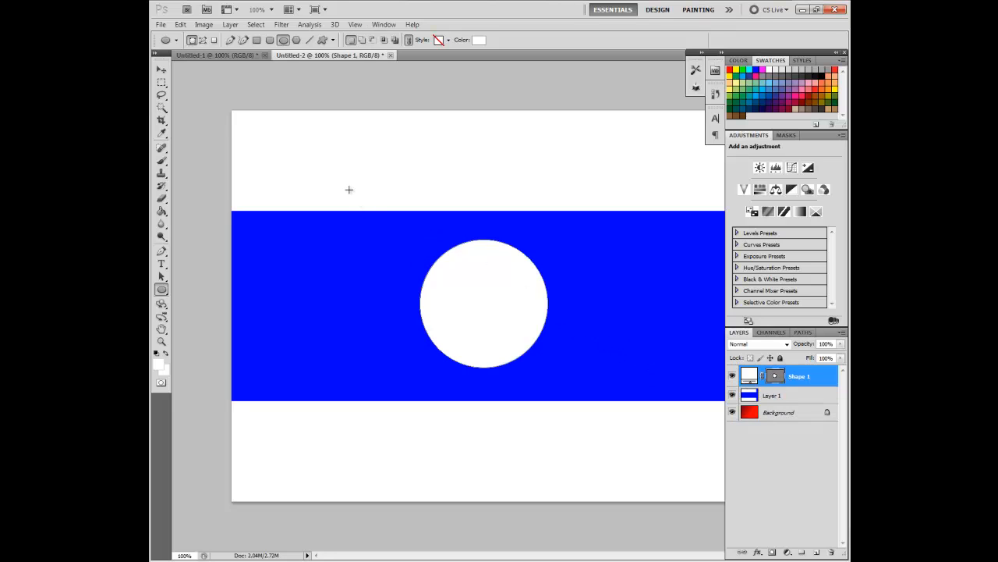
mouse_move(761, 396)
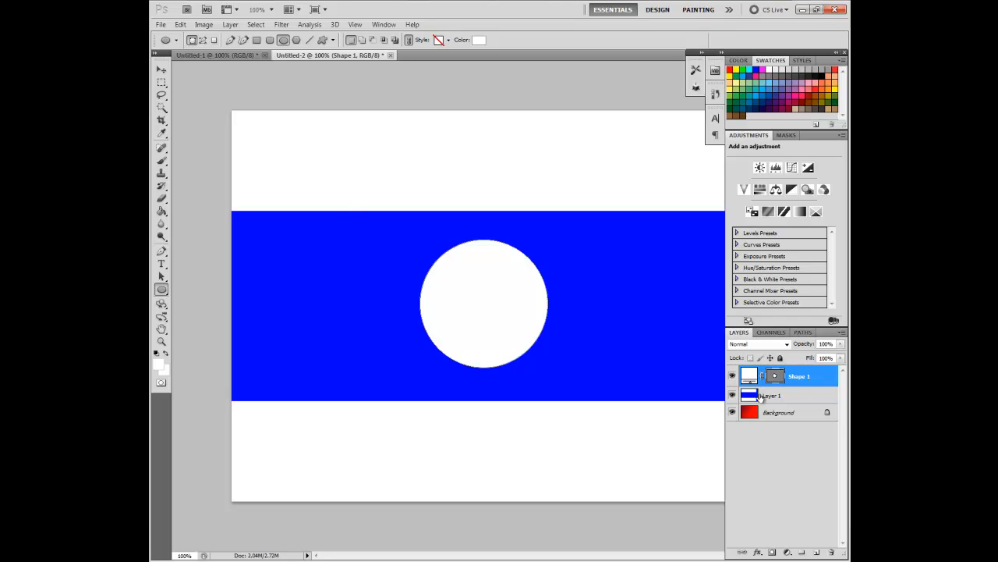
left_click(773, 395)
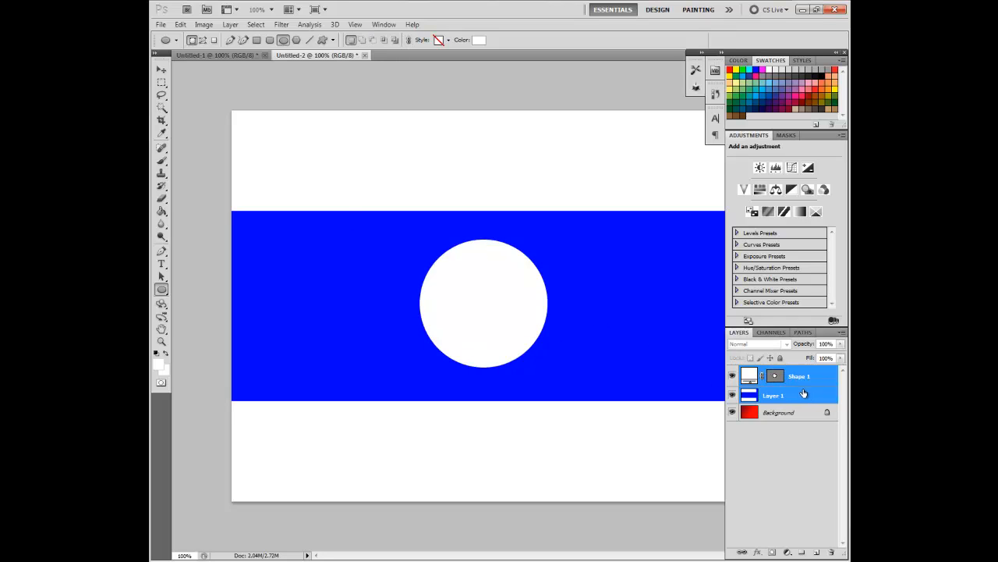
left_click(159, 72)
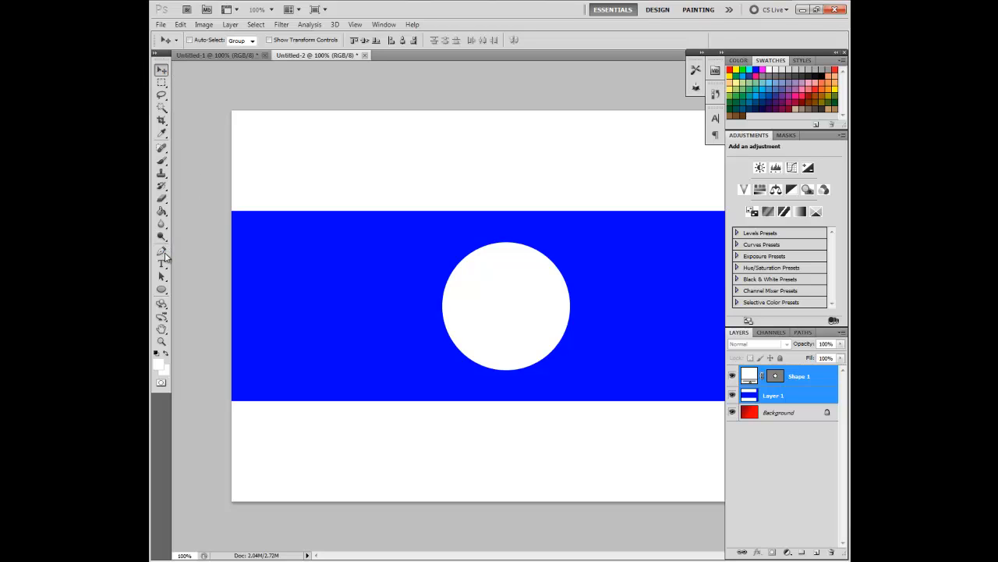
Add black text inside the circle and select the circle layer to align the 10 to it
left_click(161, 263)
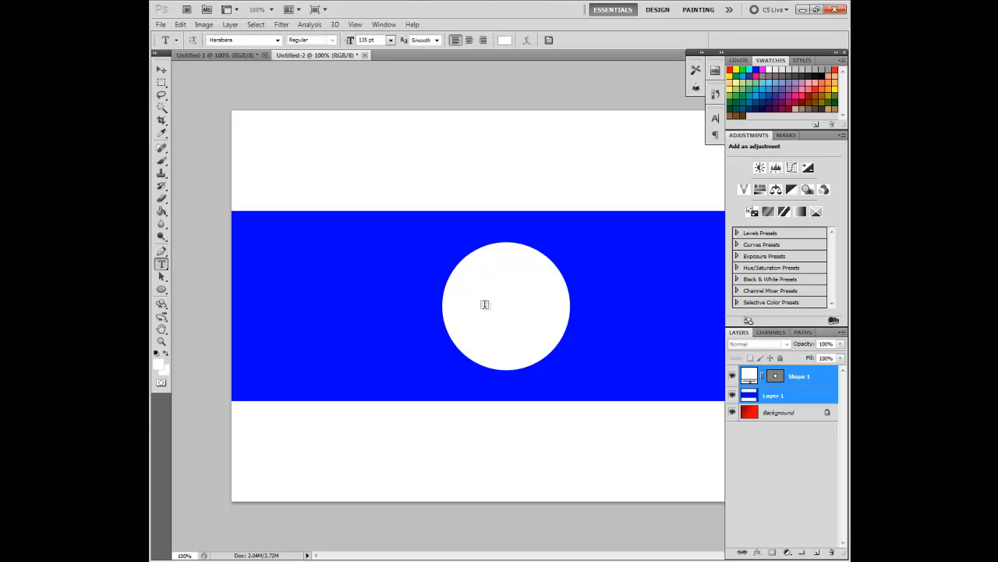
left_click(484, 305)
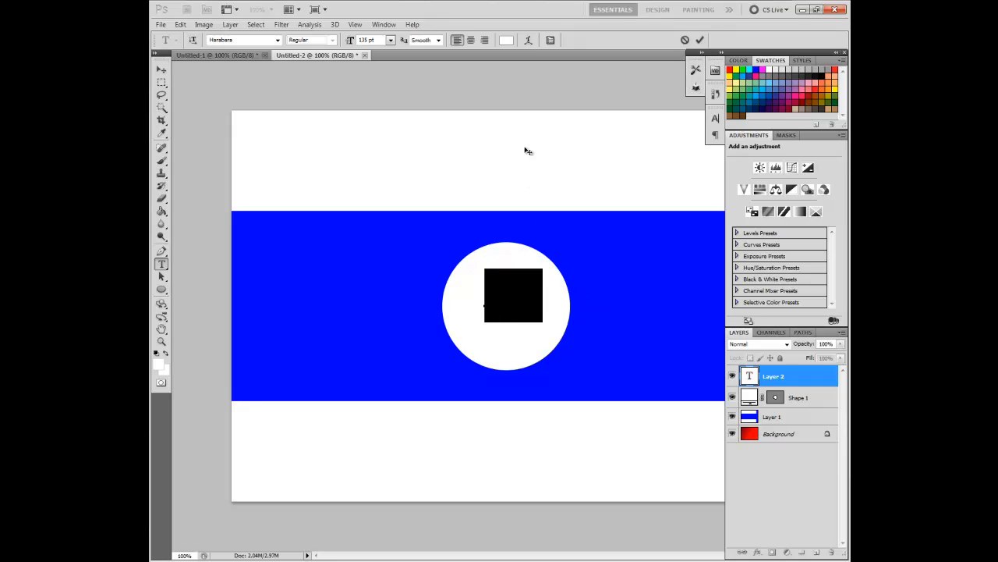
left_click(502, 40)
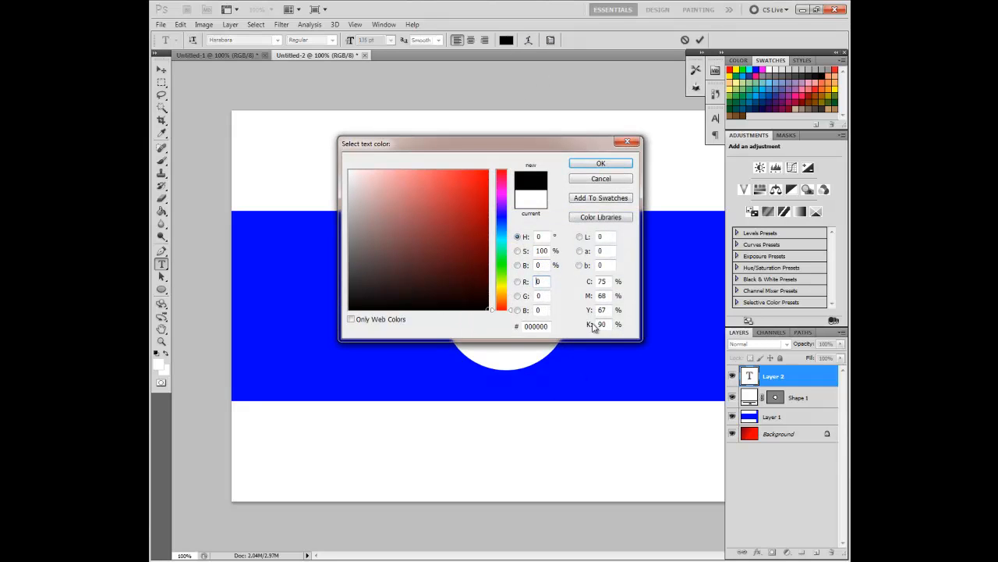
left_click(600, 163)
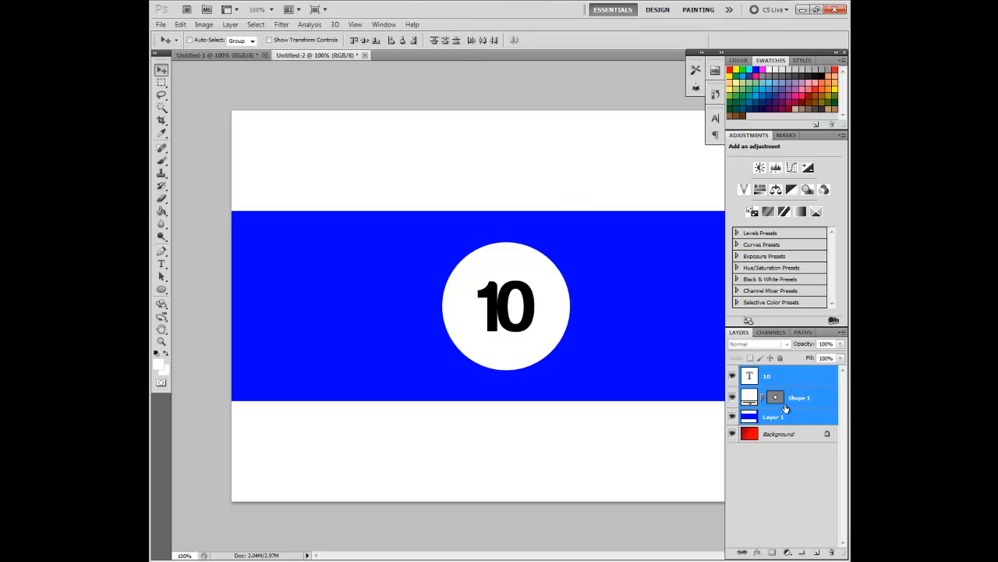
left_click(791, 397)
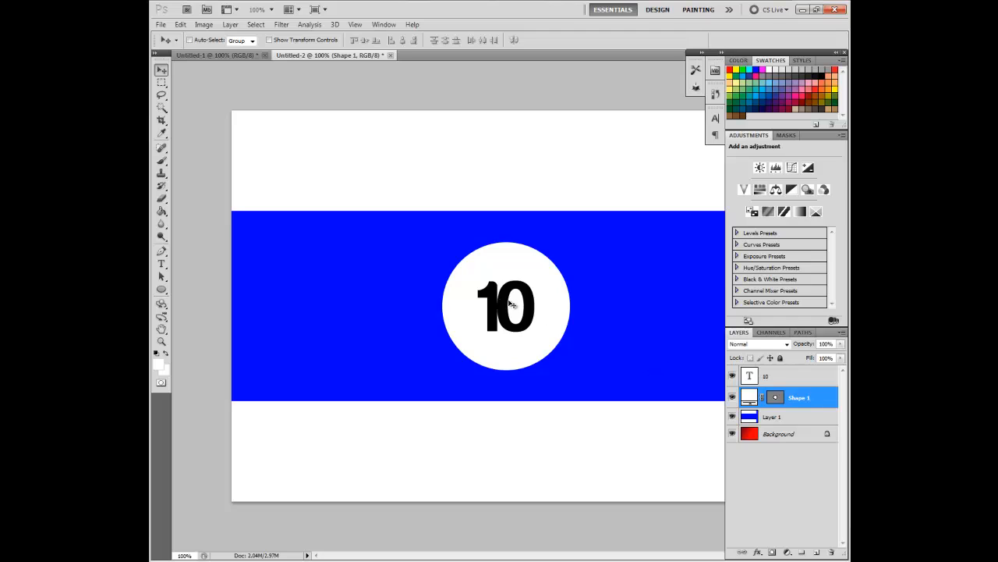
mouse_move(740, 445)
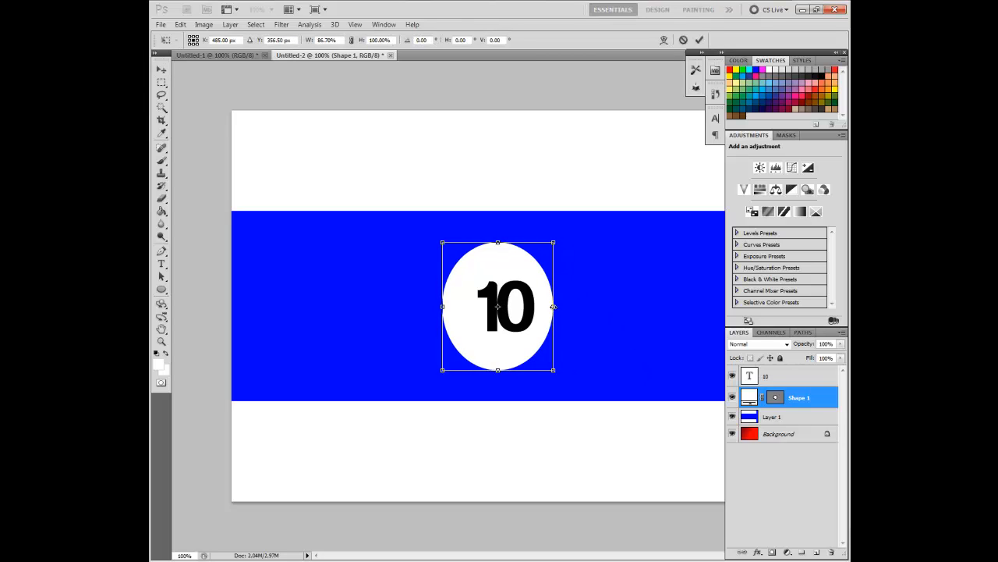
Squeeze the circle into a narrower oval and select the band, circle and 10 layers together
left_click_drag(443, 306, 464, 306)
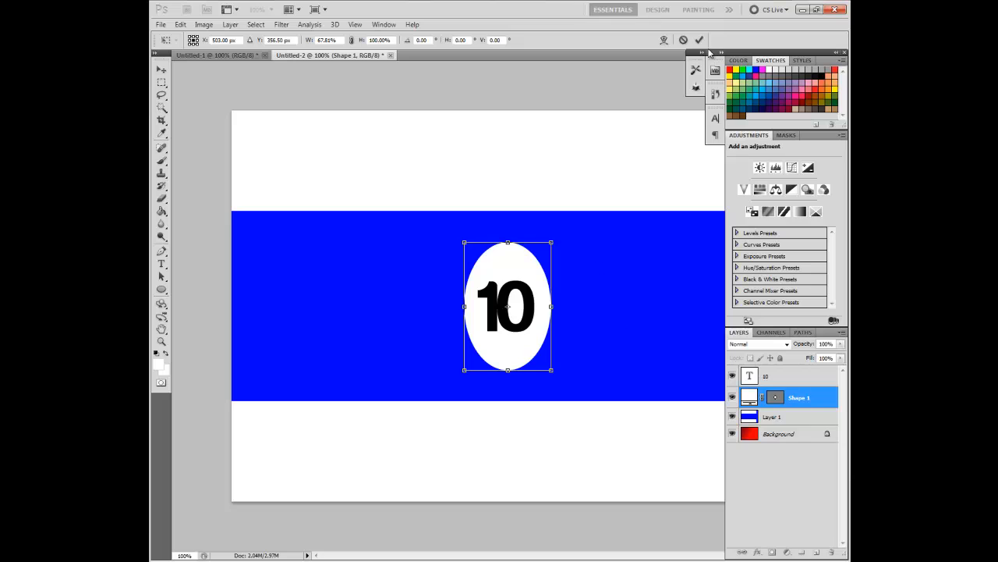
left_click(700, 40)
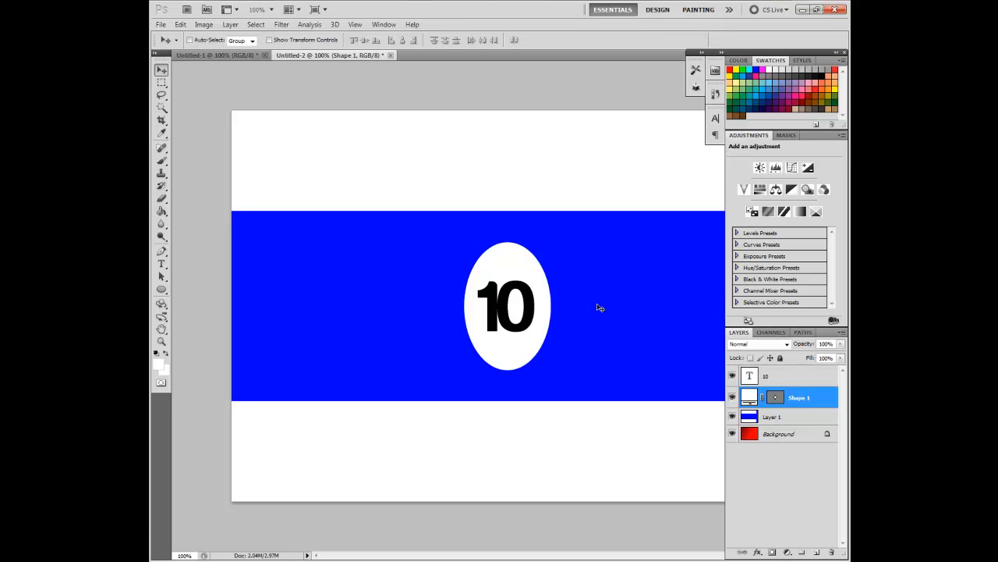
mouse_move(692, 386)
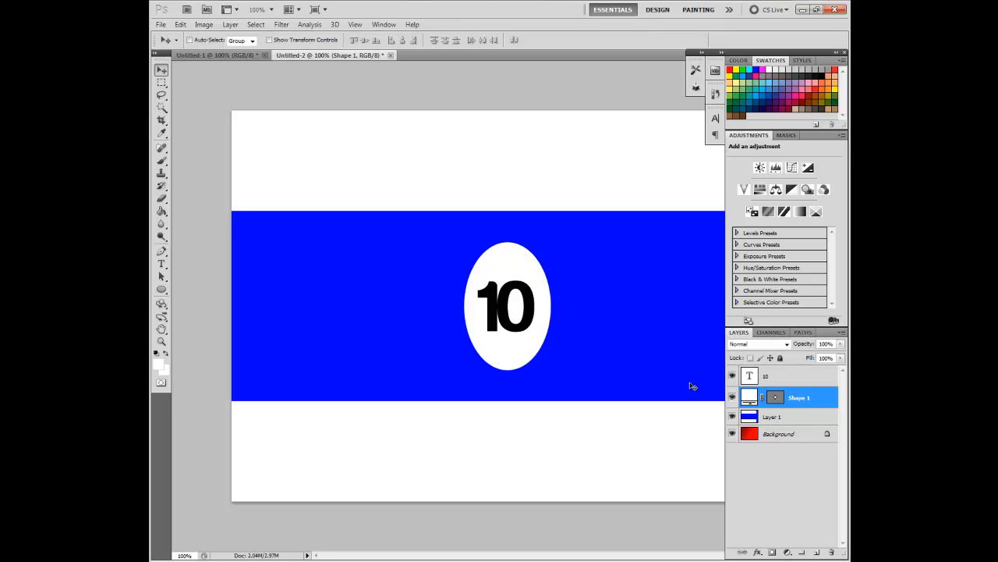
mouse_move(595, 358)
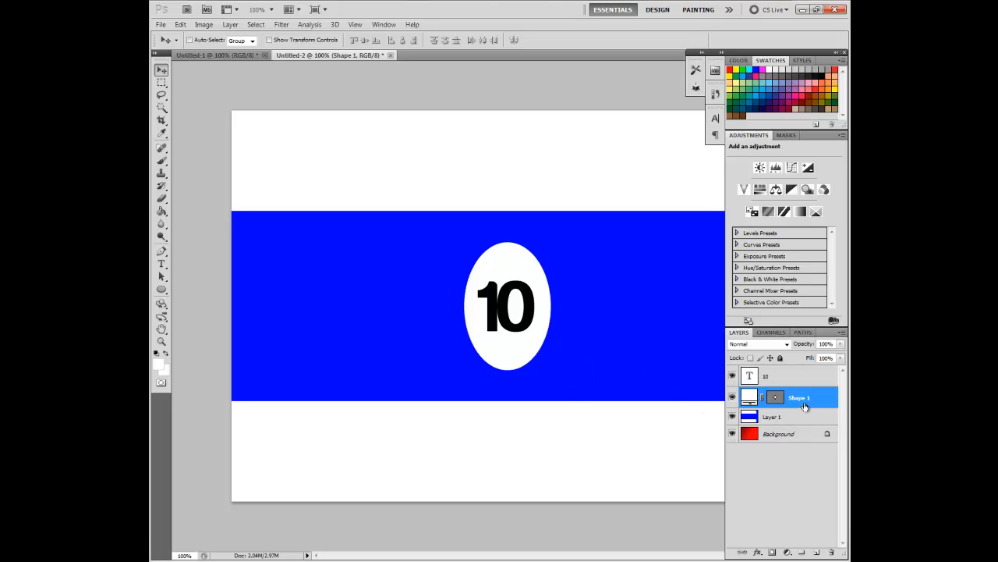
left_click(765, 375)
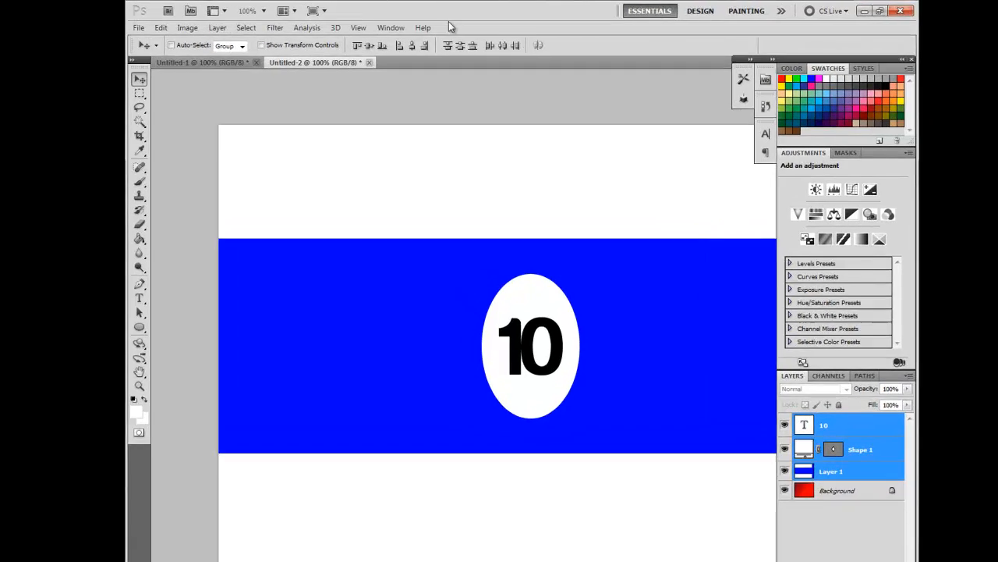
Turn the merged flag artwork into a 3D sphere via 3D > New Shape From Layer
left_click(334, 26)
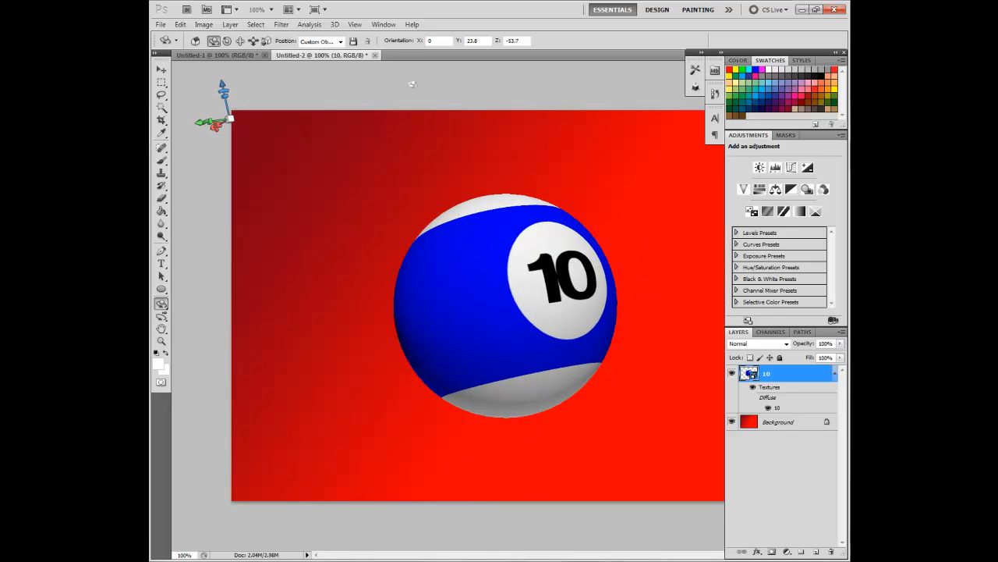
Set the 3D scene's render Quality to Ray Traced Final
left_click(384, 24)
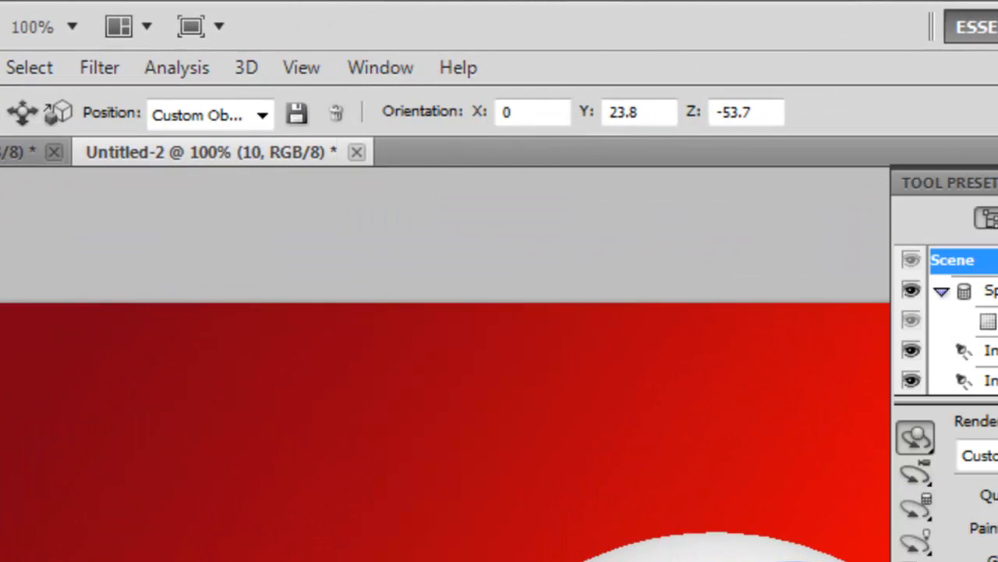
left_click(674, 282)
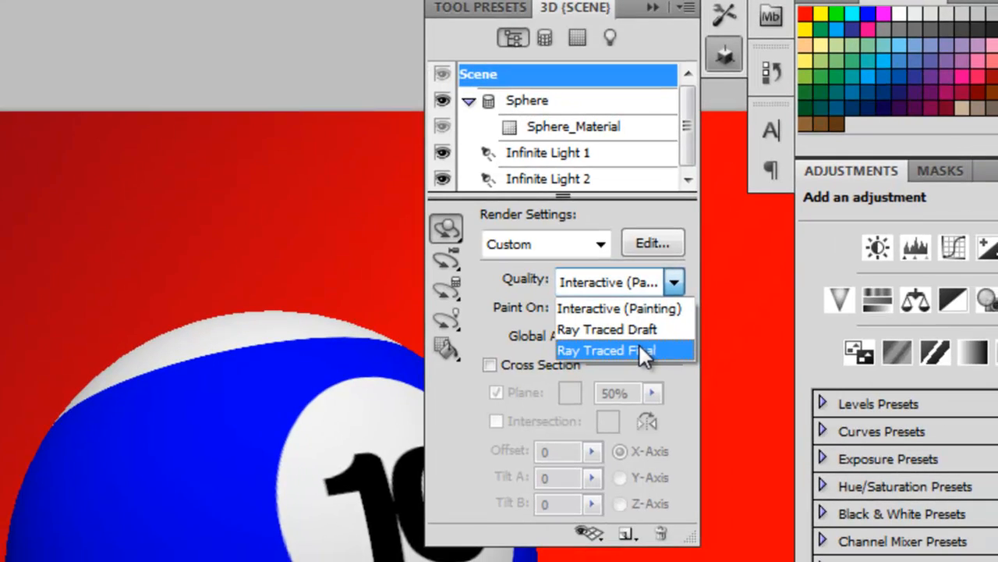
left_click(607, 350)
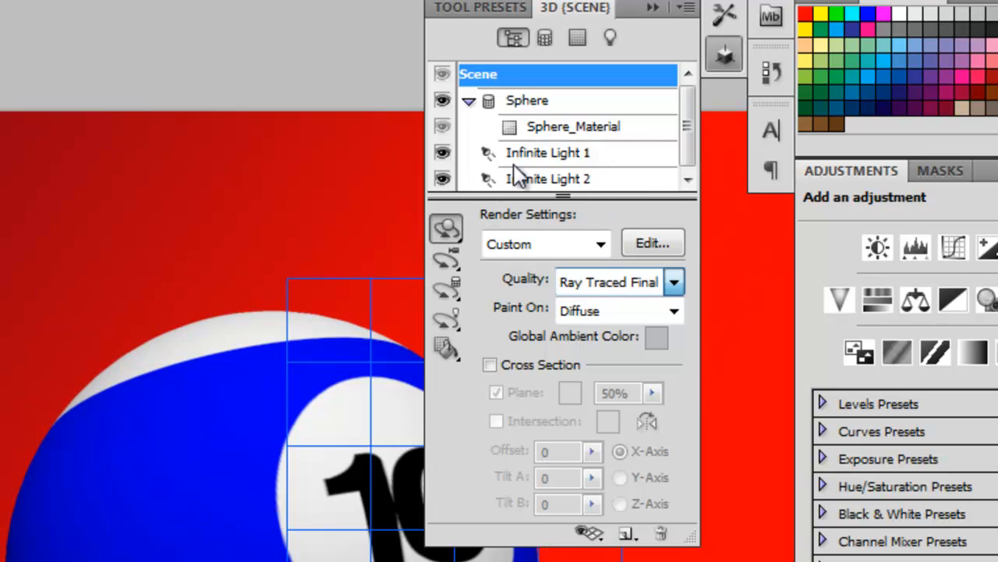
Select Infinite Light 1 and swing its direction so the ball is lit from the right
left_click(546, 152)
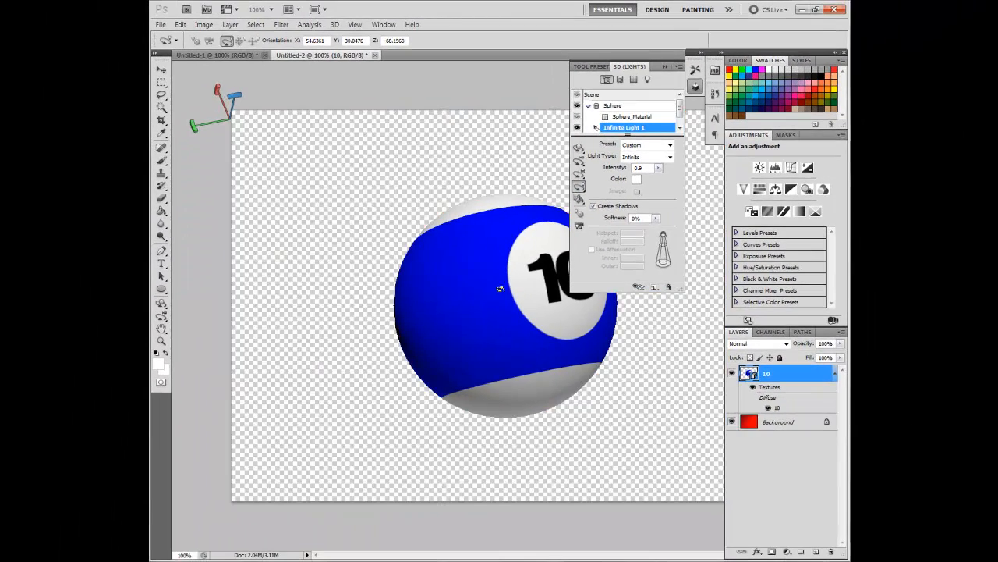
left_click_drag(499, 288, 597, 366)
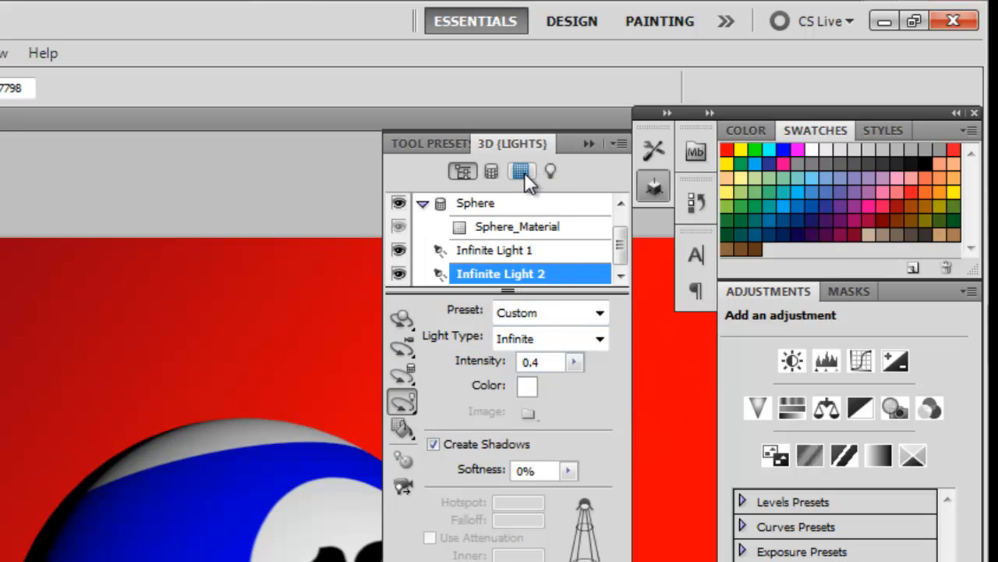
Raise Sphere_Material shine to 74% and close the 3D panel
left_click(520, 171)
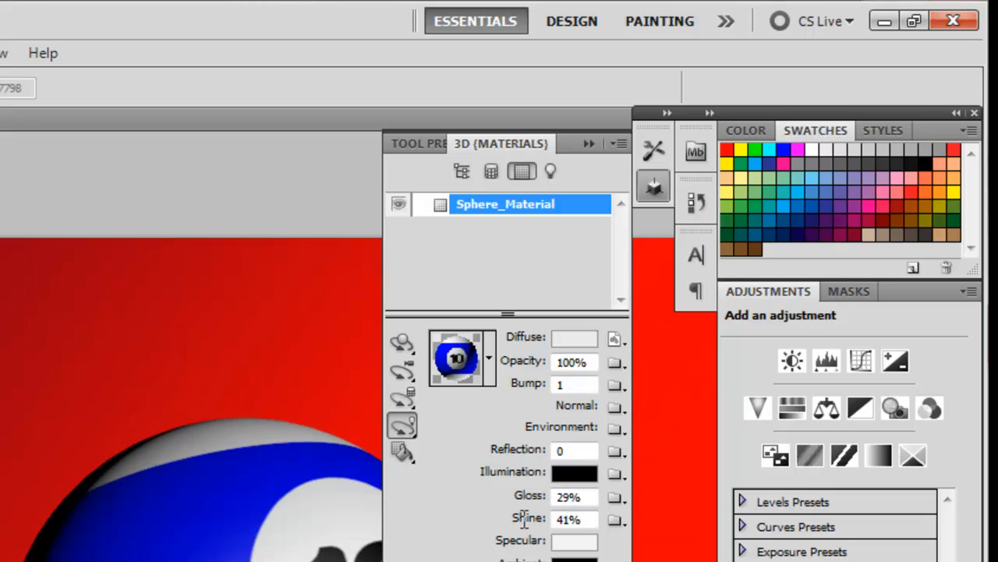
mouse_move(538, 524)
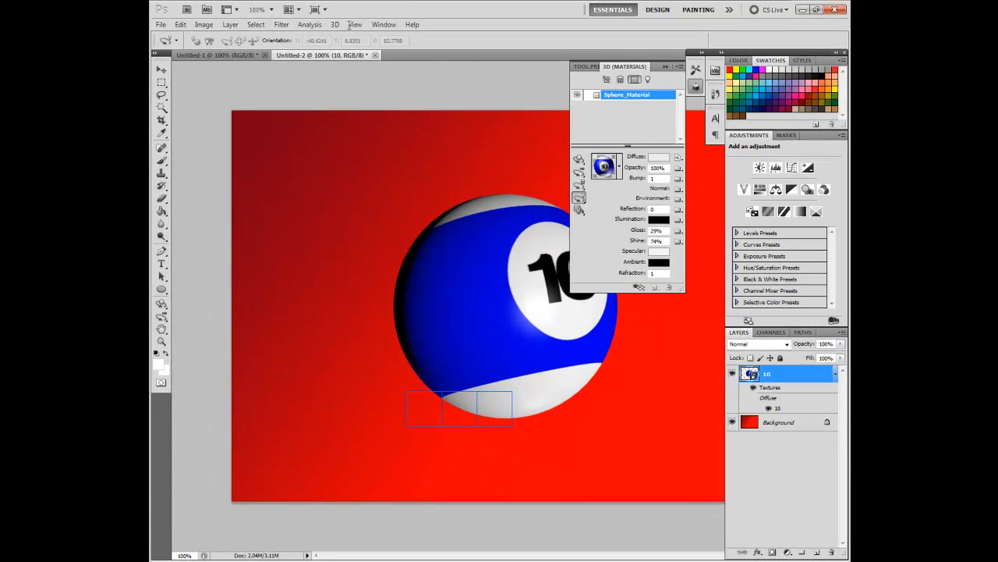
left_click(384, 24)
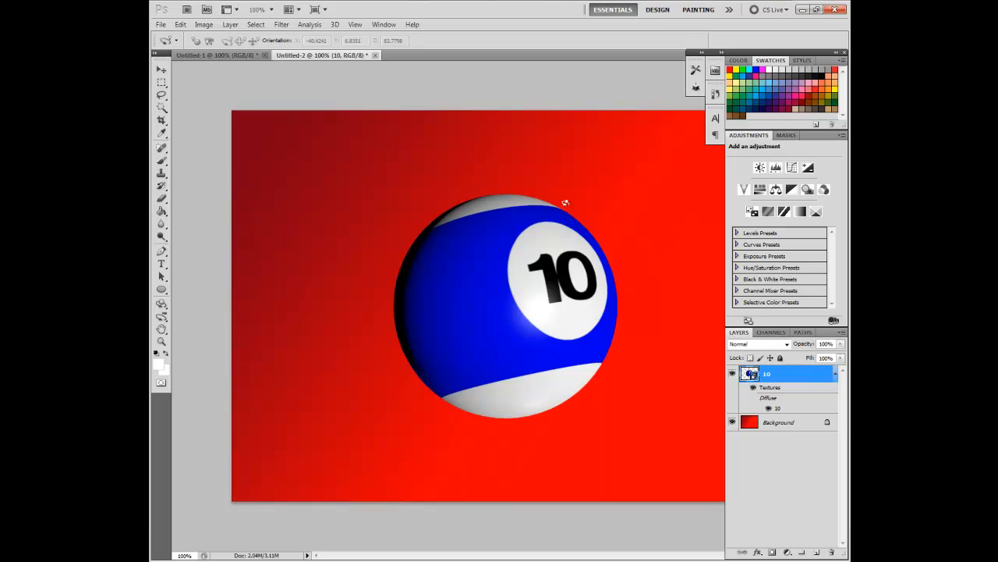
mouse_move(598, 213)
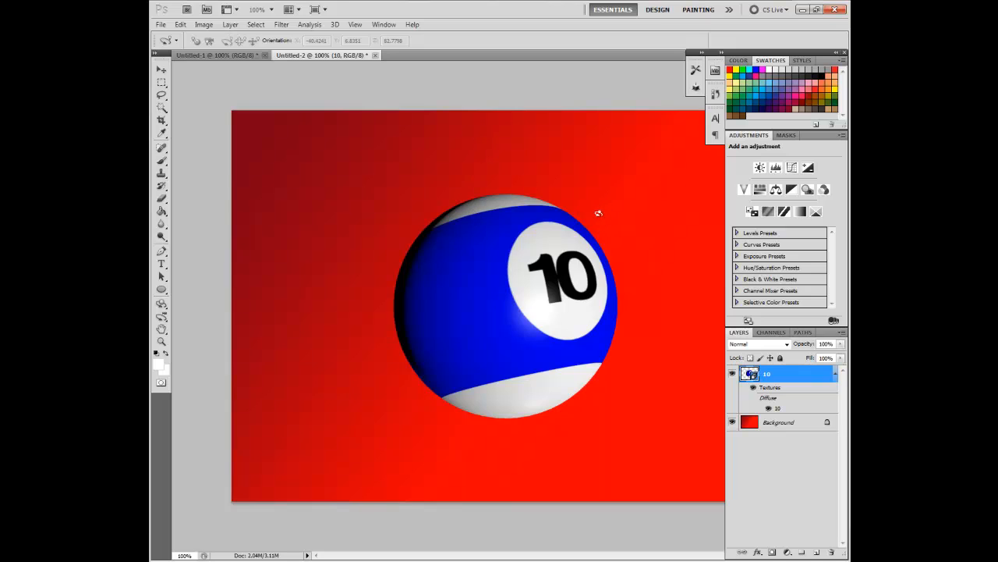
mouse_move(738, 402)
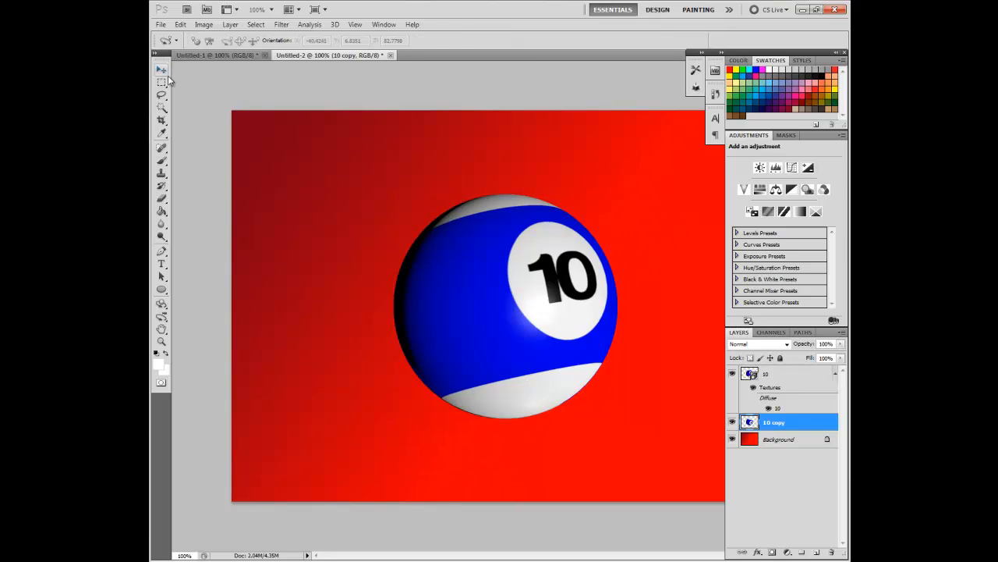
Move the flipped '10 copy' layer directly beneath the ball with the Move tool
left_click(161, 72)
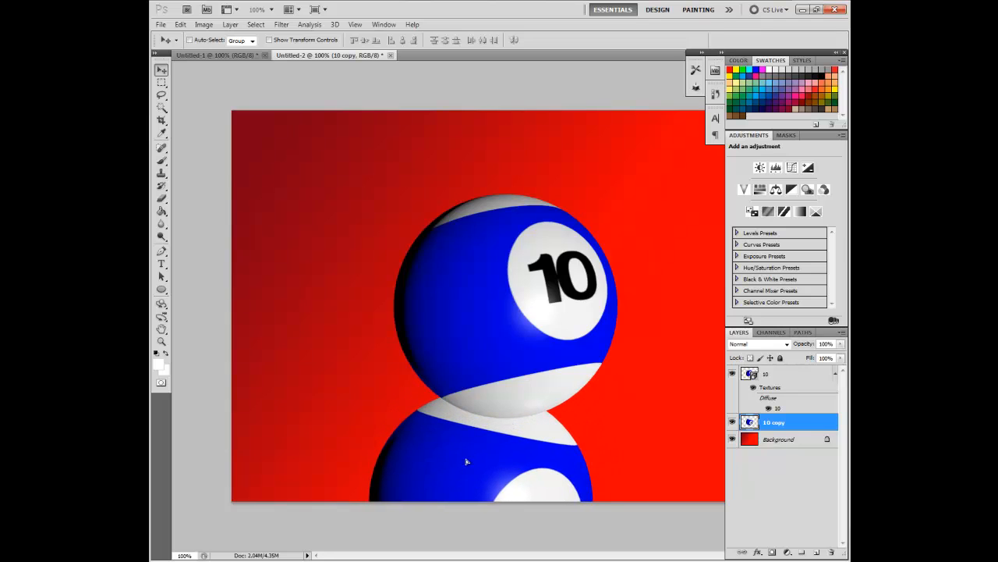
mouse_move(466, 461)
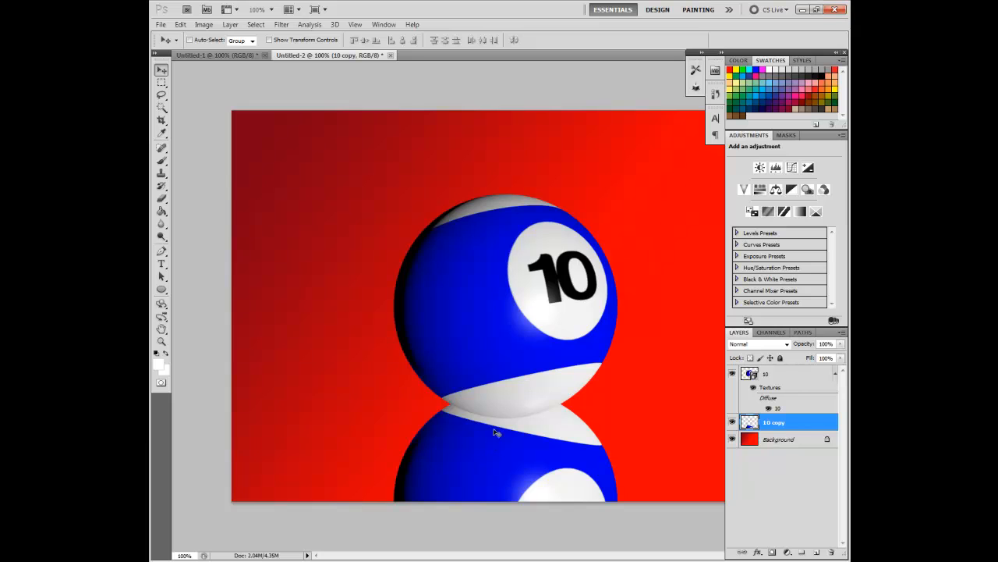
mouse_move(621, 426)
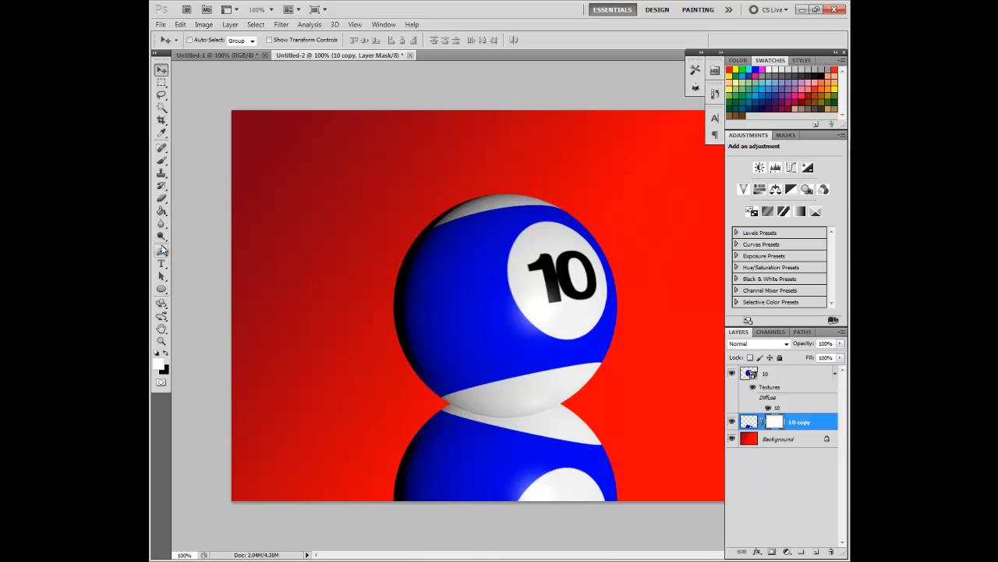
Drag a black-to-white gradient on the 10 copy layer mask so the reflection fades downward
left_click(161, 211)
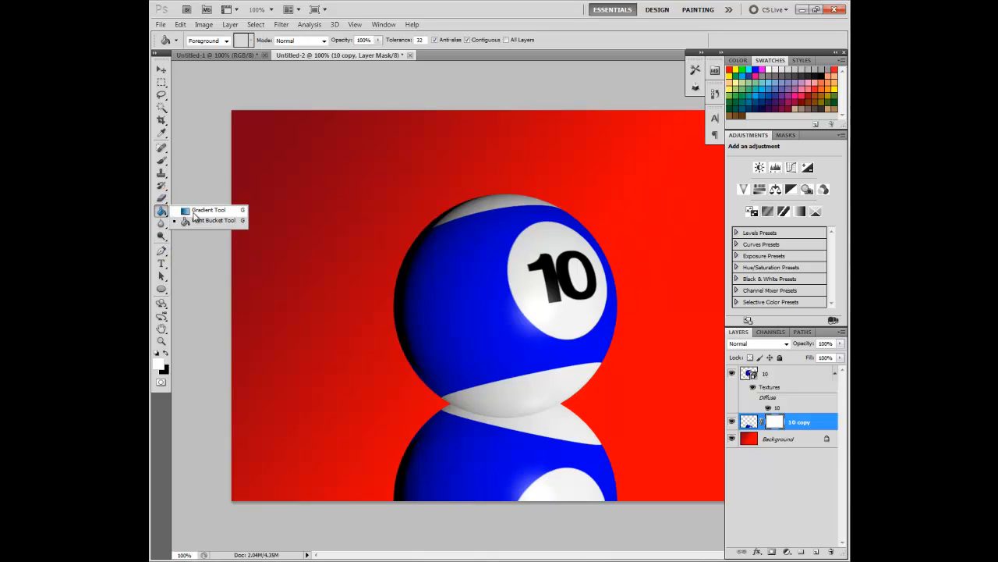
left_click(207, 210)
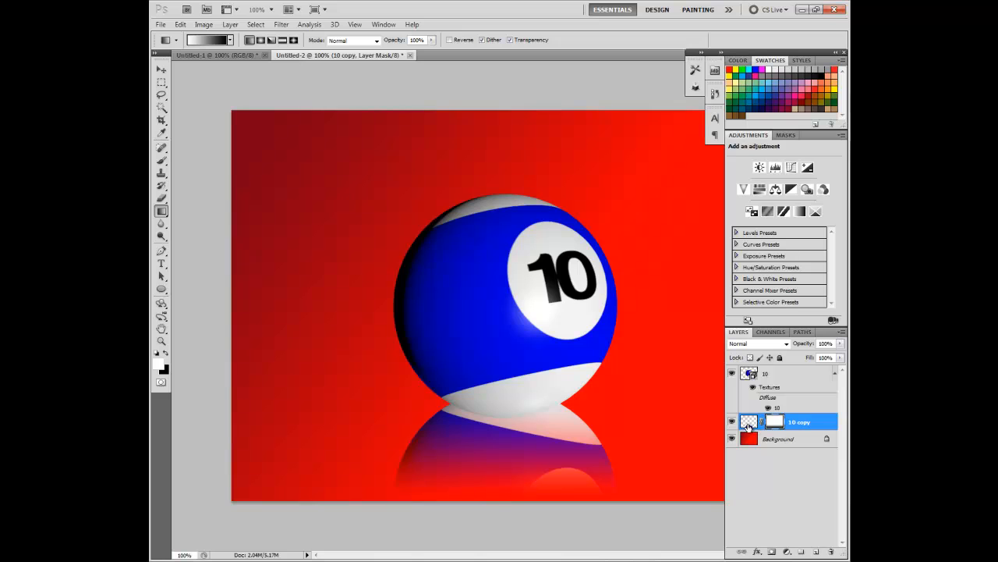
Soften the 10 copy reflection with a Gaussian Blur
left_click(281, 24)
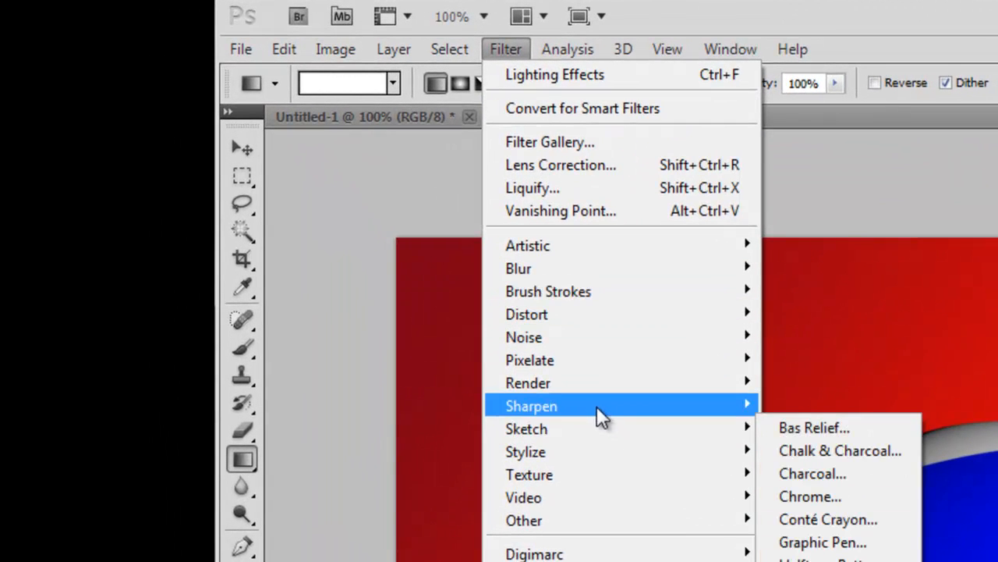
mouse_move(519, 268)
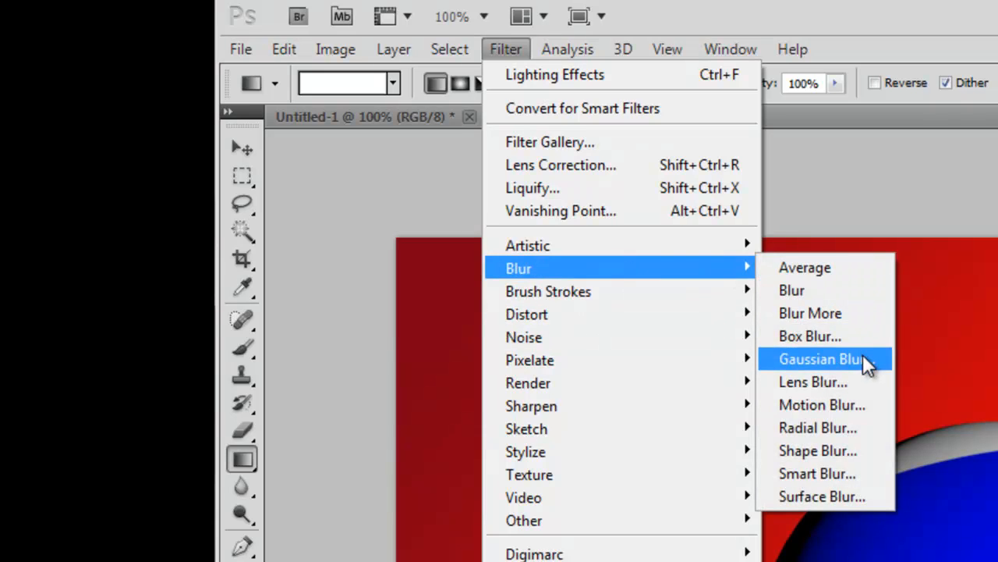
left_click(821, 358)
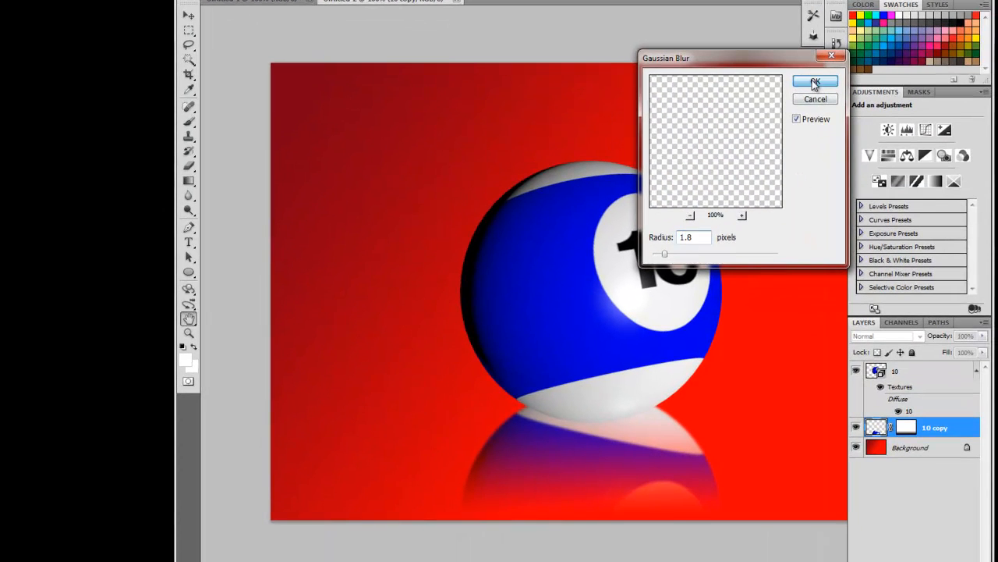
left_click(815, 81)
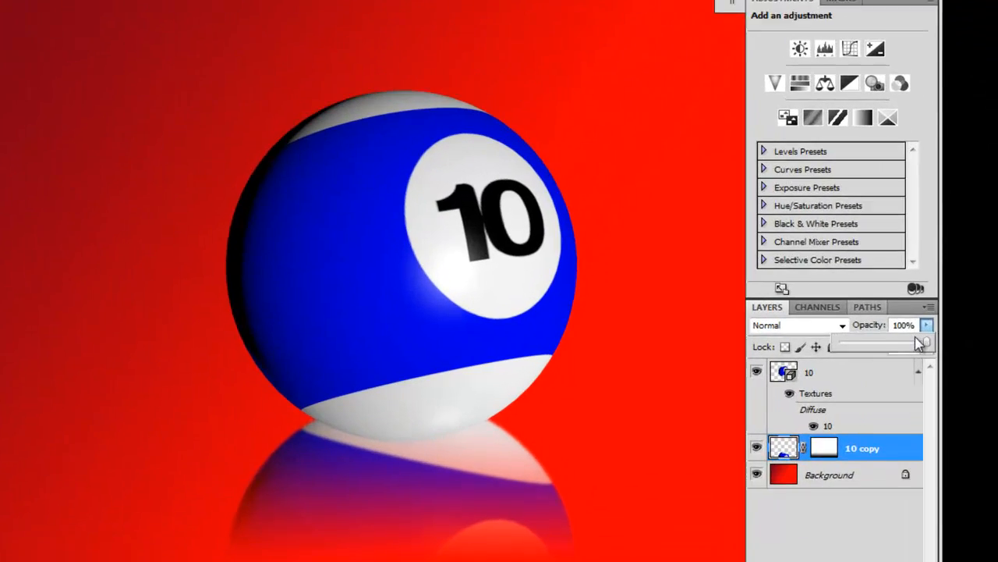
Lower the reflection's opacity to 50% and reselect the 10 ball layer
left_click_drag(897, 343, 709, 328)
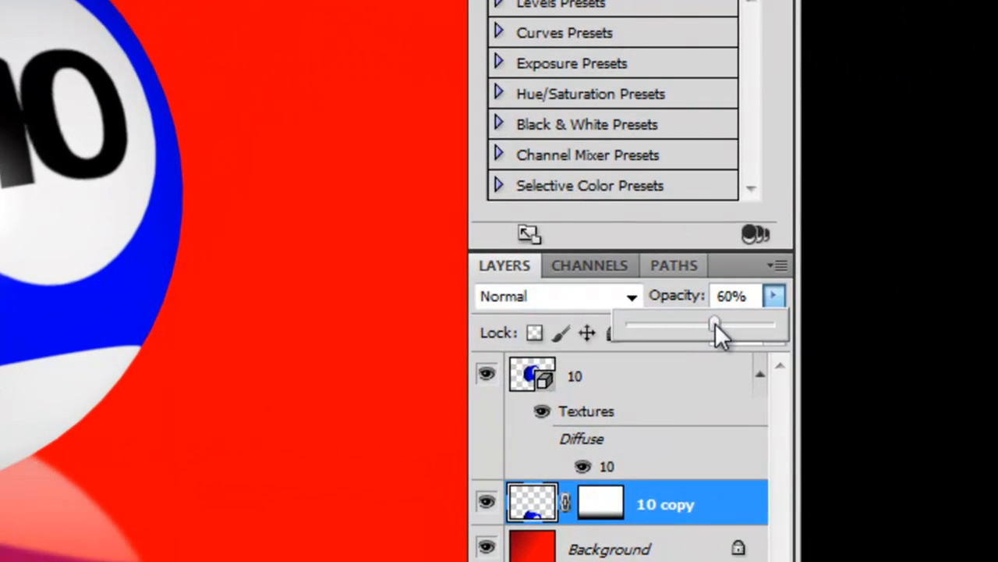
left_click_drag(714, 324, 706, 324)
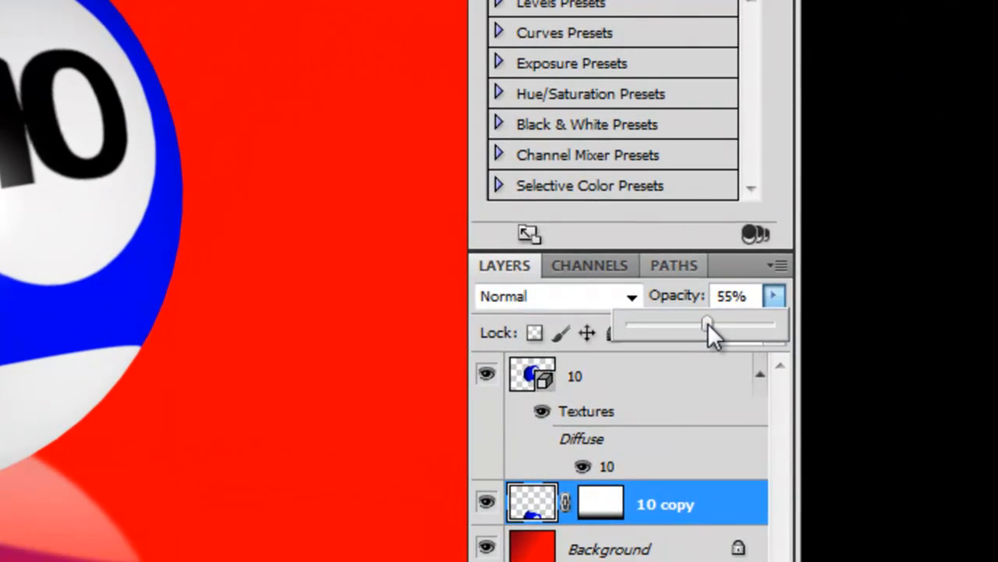
left_click_drag(705, 324, 698, 324)
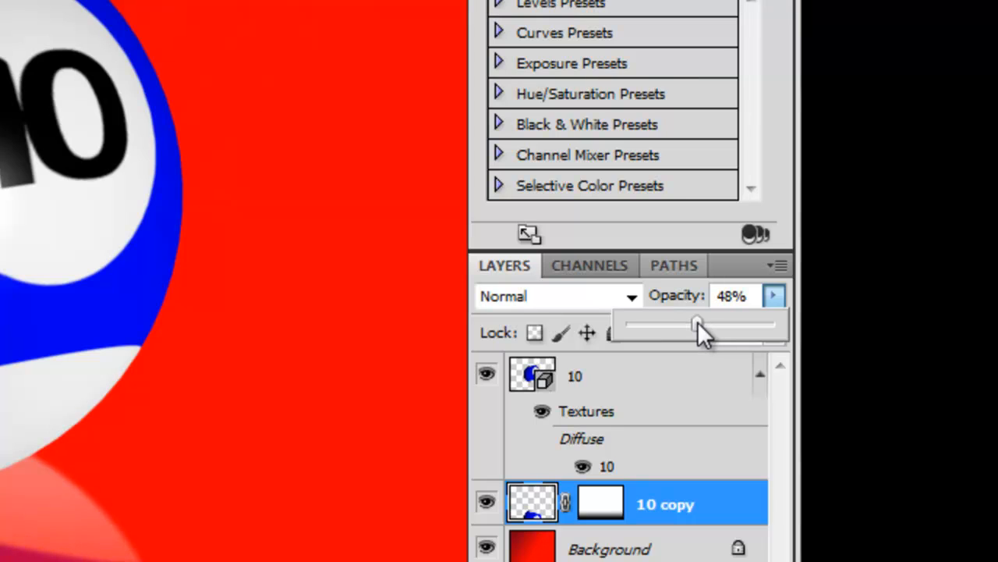
left_click_drag(696, 324, 700, 324)
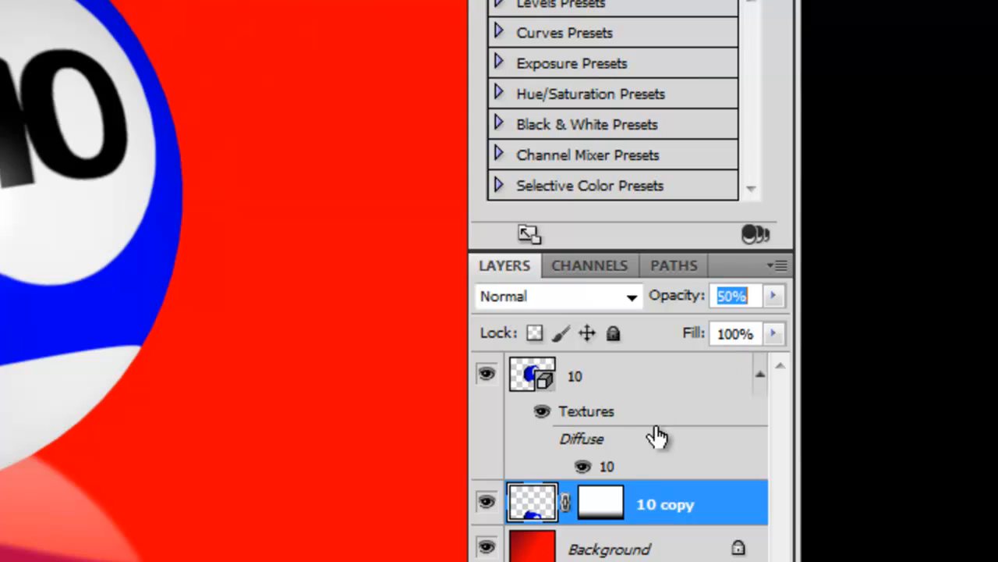
left_click(577, 375)
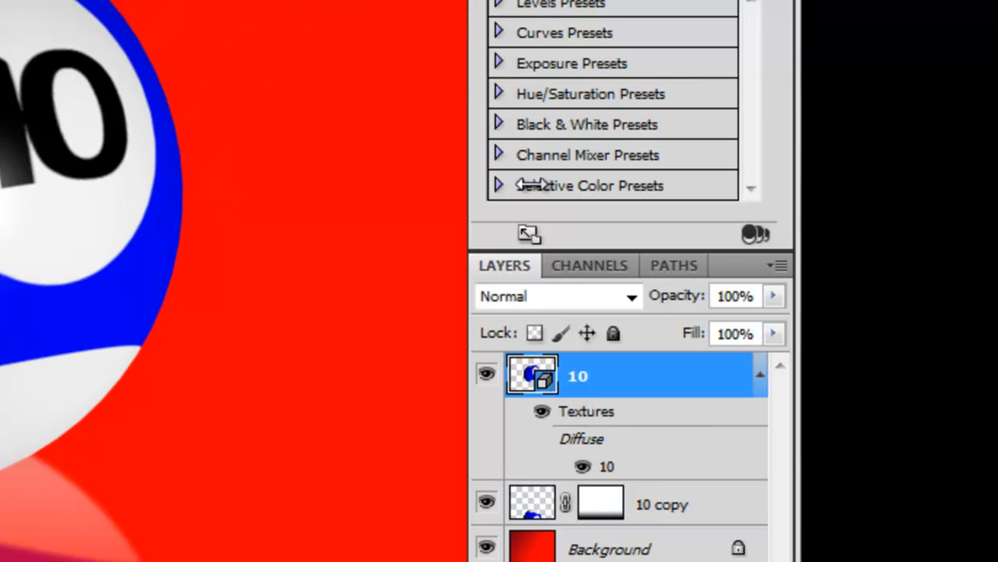
mouse_move(626, 416)
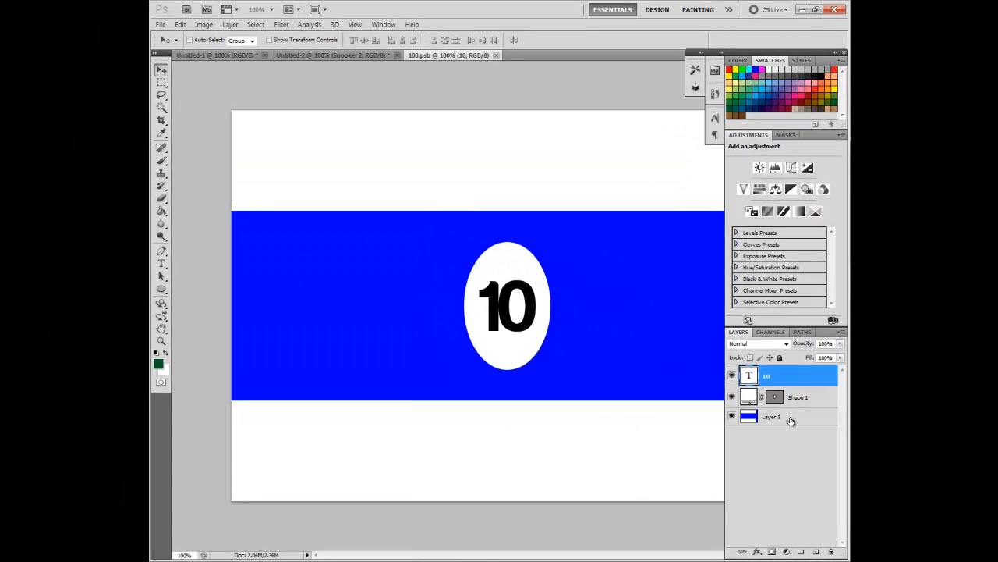
Fill the stripe on Layer 1 of 103.psb with dark green and close it to update the ball
left_click(783, 416)
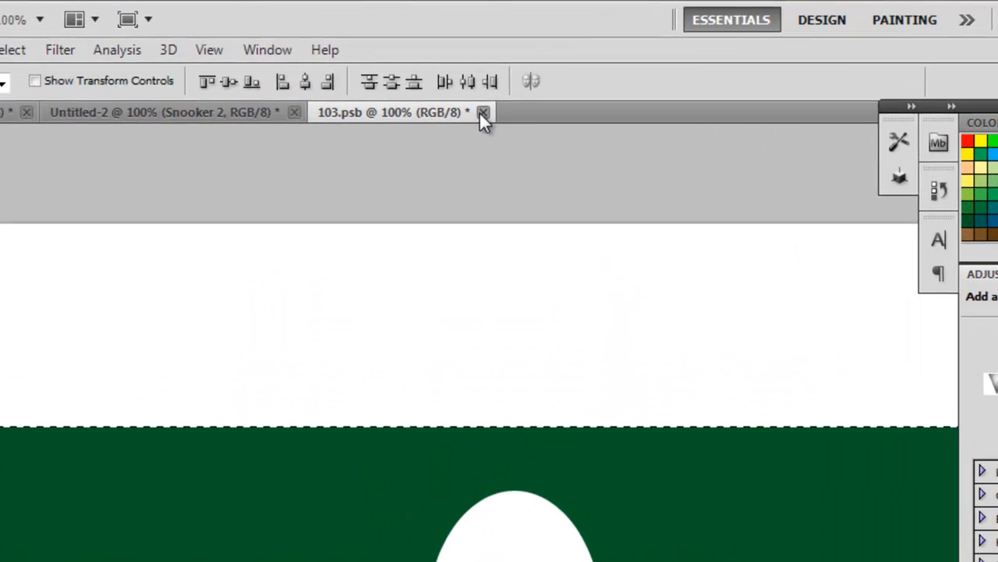
left_click(484, 111)
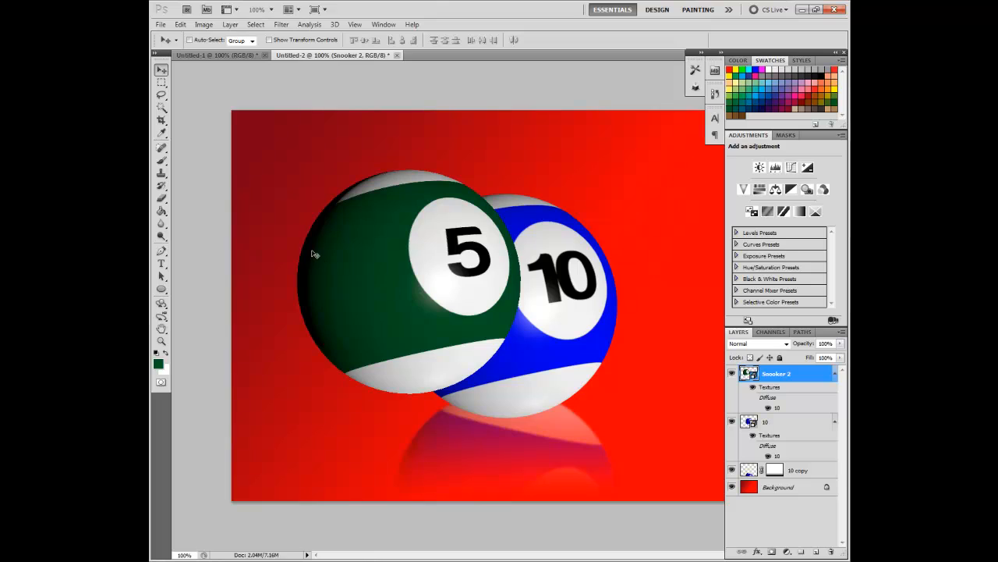
Slide the green 5 ball across the canvas in front of the 10 ball
left_click(162, 304)
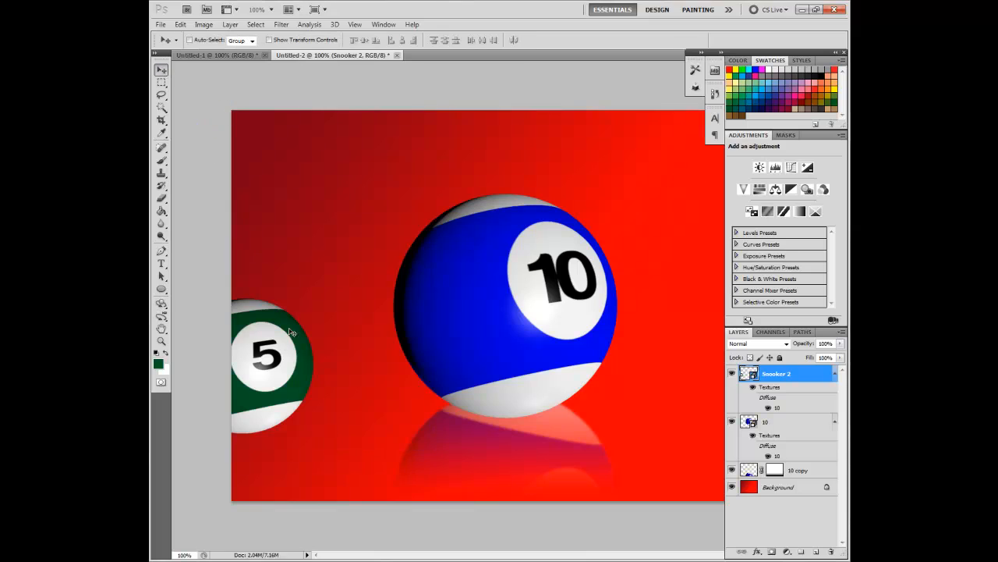
left_click_drag(269, 355, 601, 347)
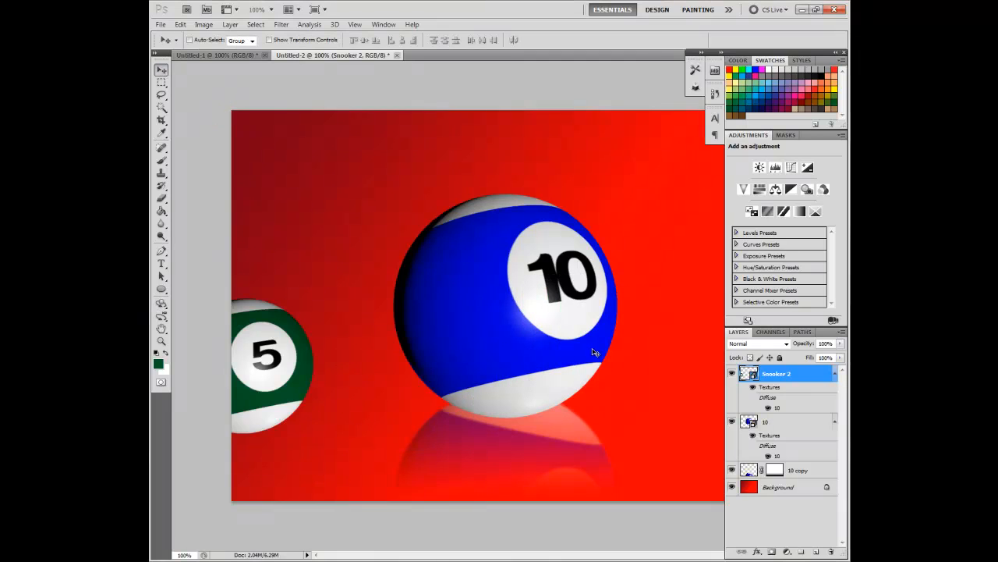
left_click_drag(266, 359, 597, 331)
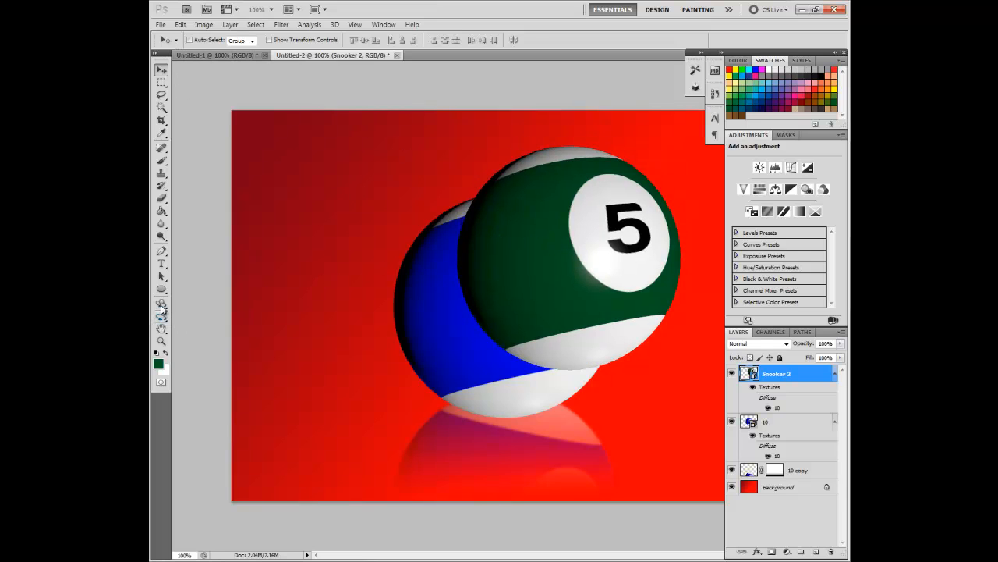
Scale the 5 ball smaller and set it right of the 10 ball
left_click(161, 304)
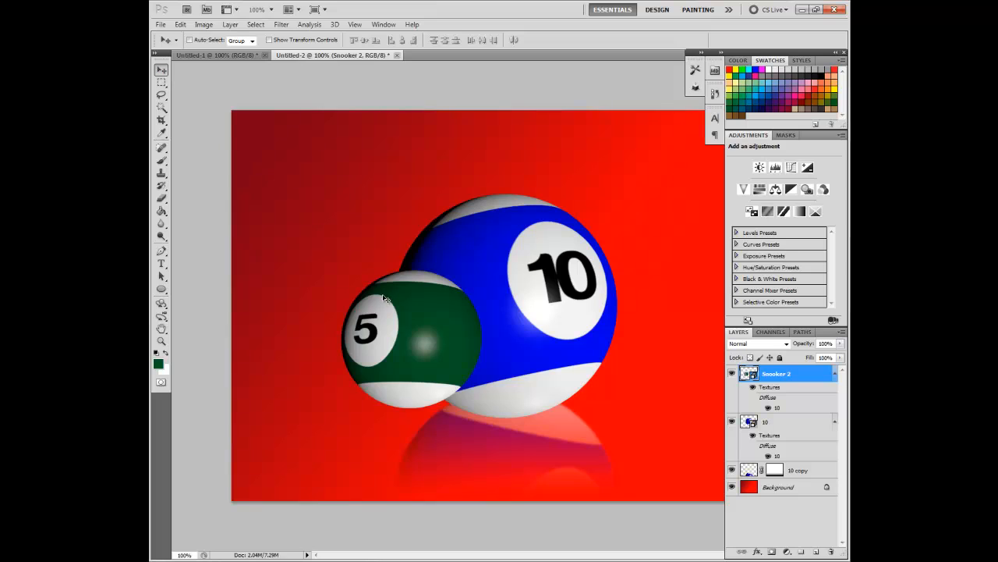
left_click_drag(406, 328, 616, 359)
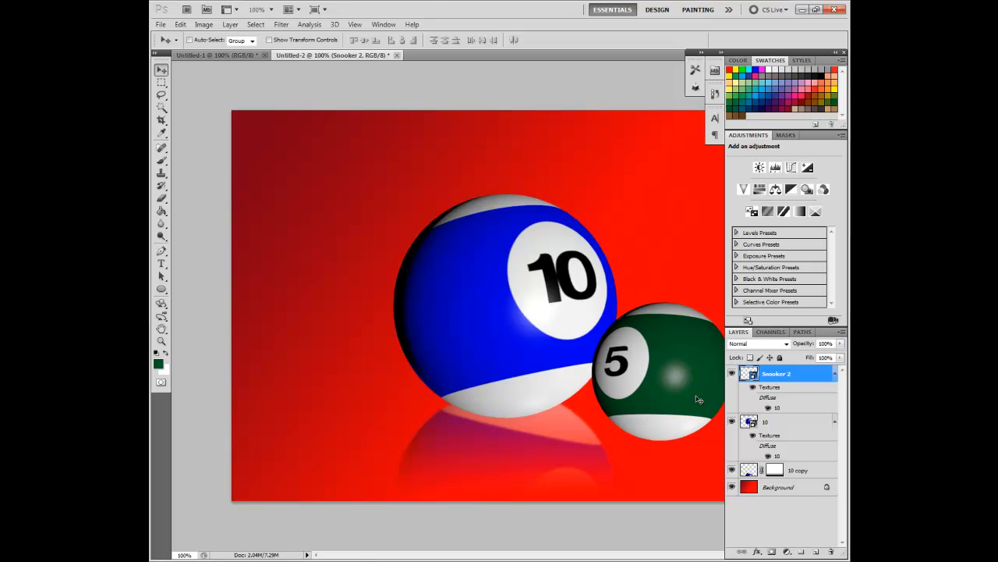
mouse_move(511, 459)
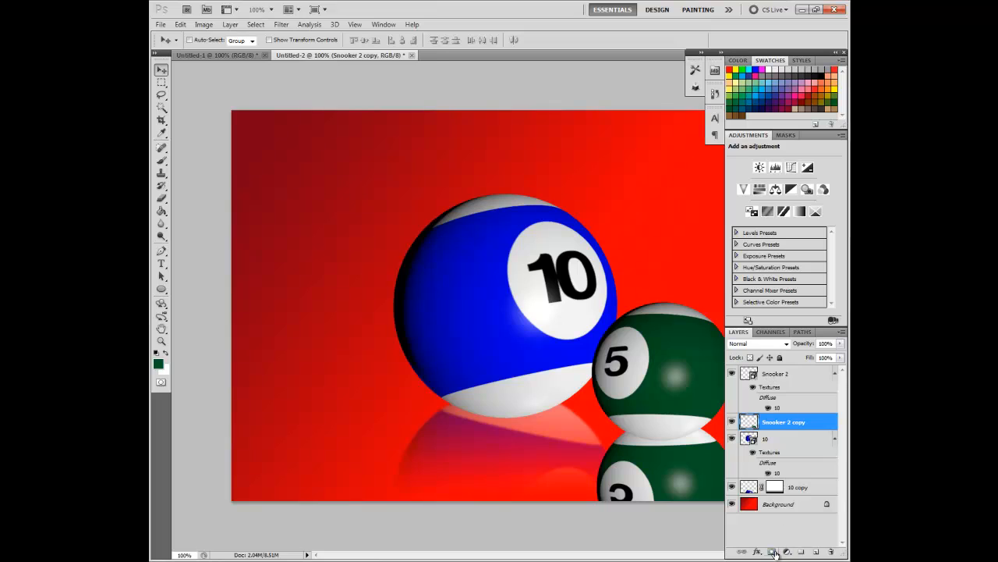
Mask the 5 ball's flipped copy with a fading gradient and apply a Gaussian Blur
left_click(161, 211)
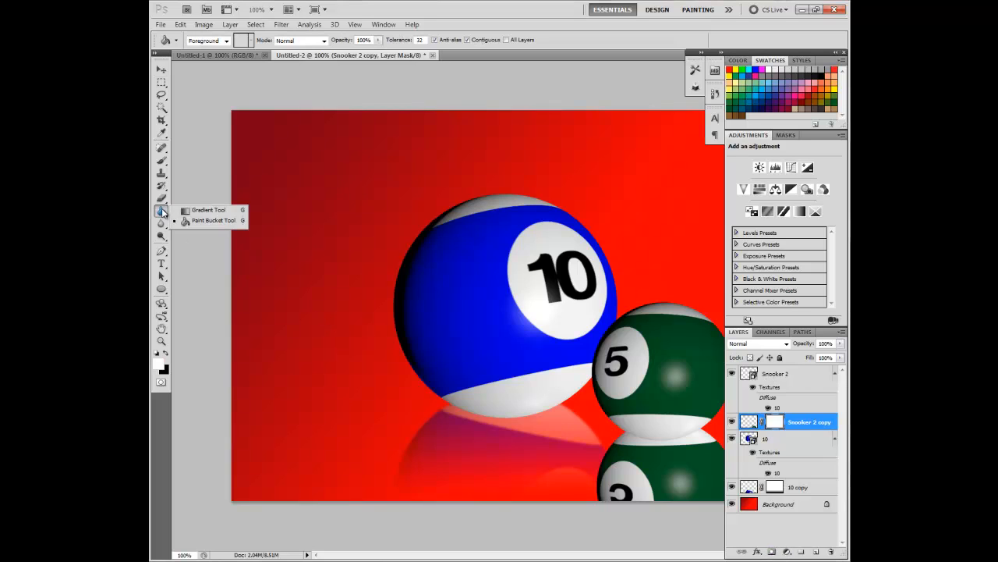
left_click(185, 209)
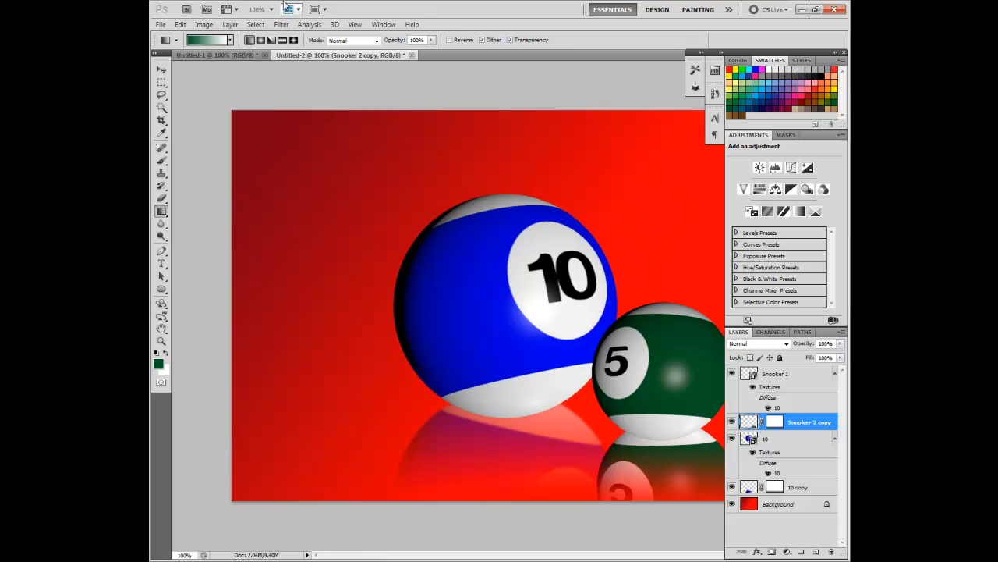
left_click(280, 24)
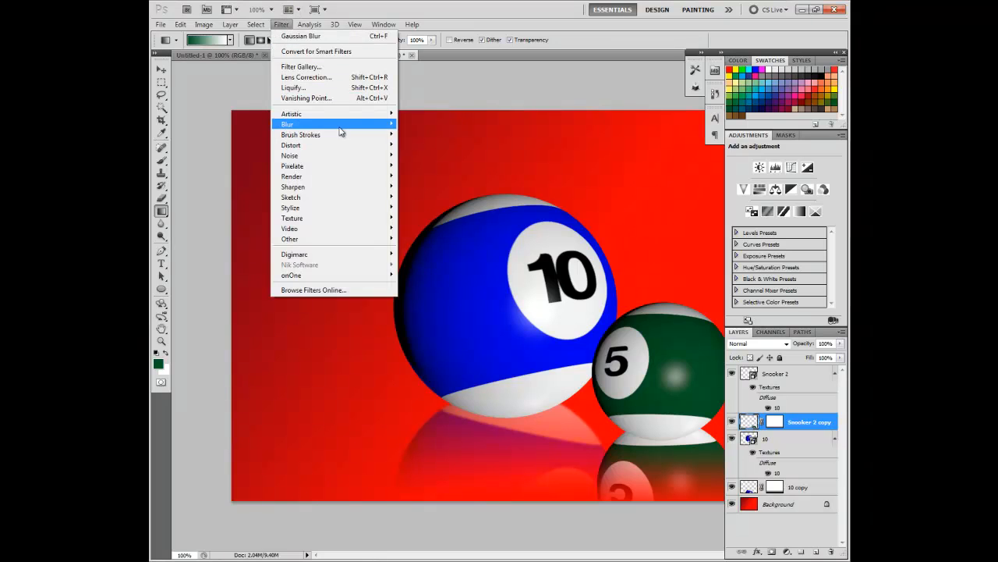
left_click(300, 36)
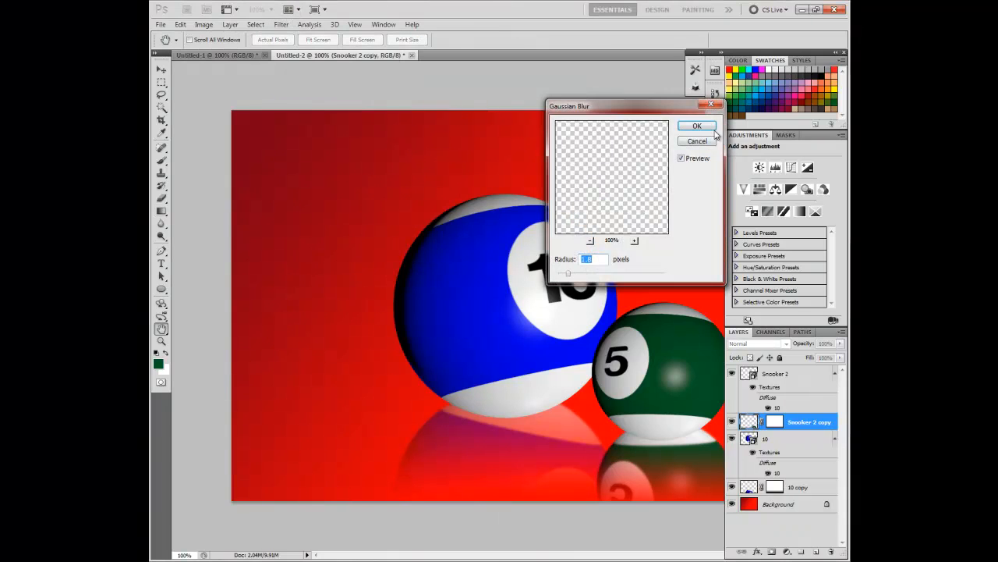
left_click(697, 125)
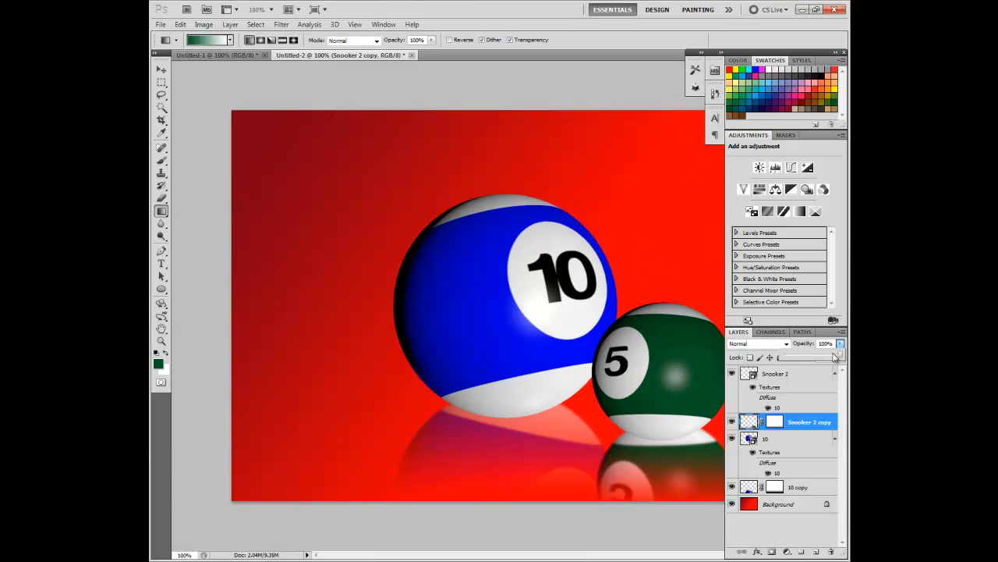
Lower the 5 ball reflection's opacity to 50%
left_click_drag(837, 351, 819, 355)
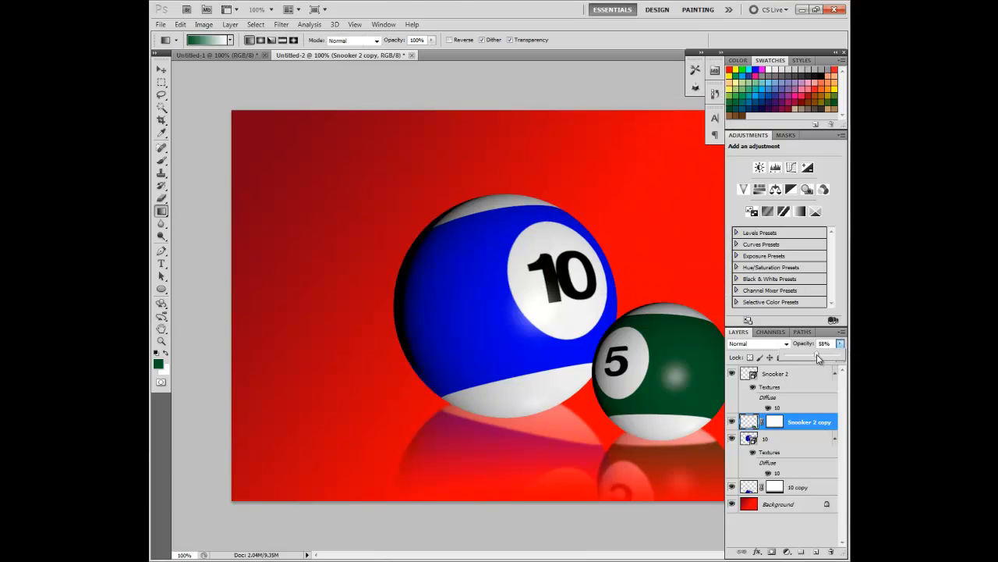
left_click_drag(819, 353, 811, 352)
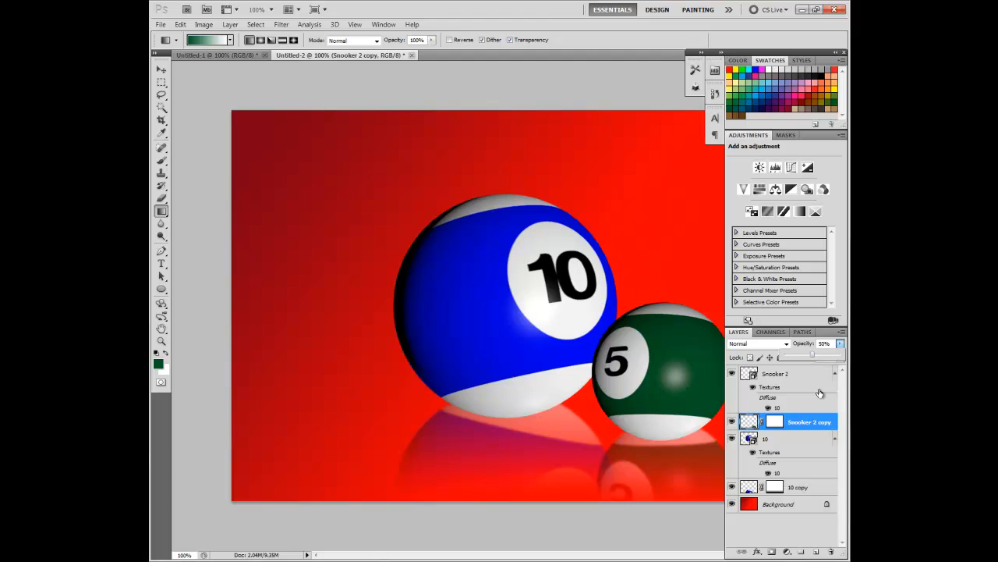
mouse_move(815, 474)
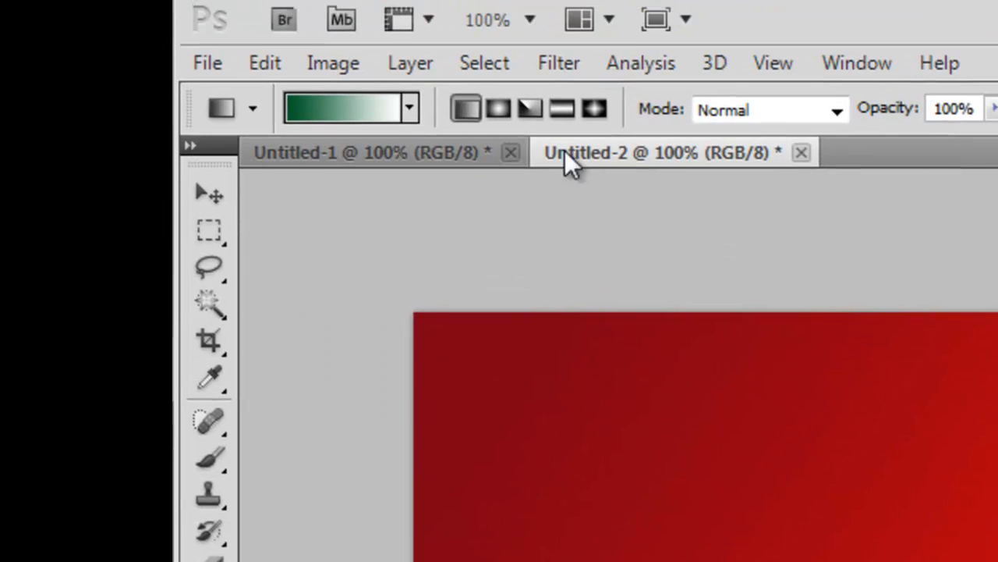
Apply a Spotlight Lighting Effects filter that darkens the flattened scene's edges around the balls
left_click(558, 63)
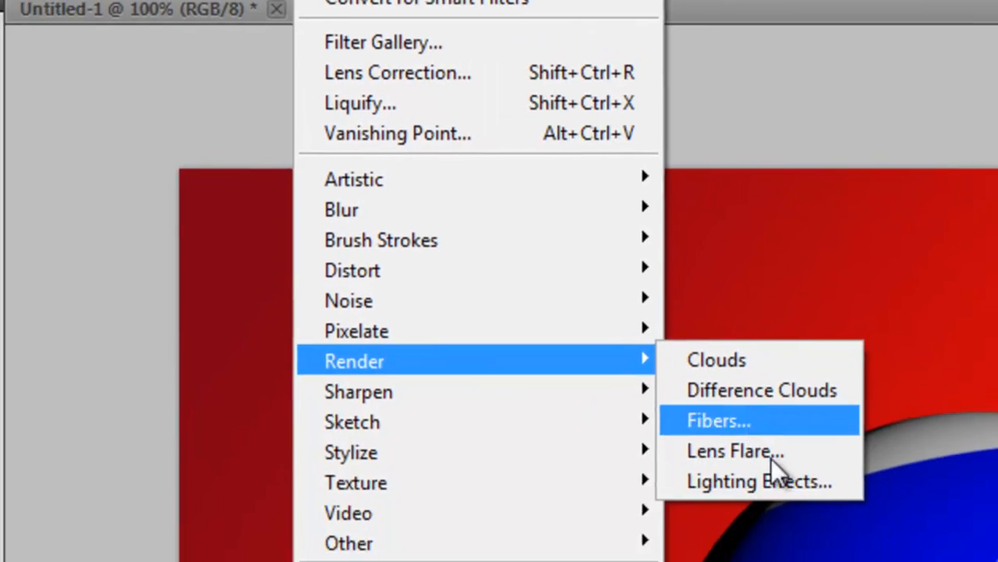
left_click(757, 480)
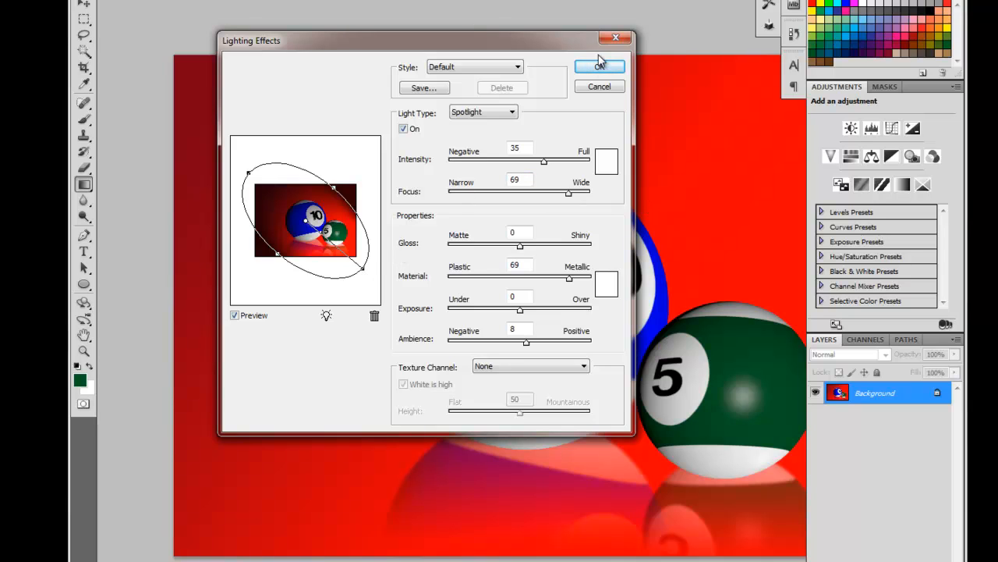
left_click(592, 66)
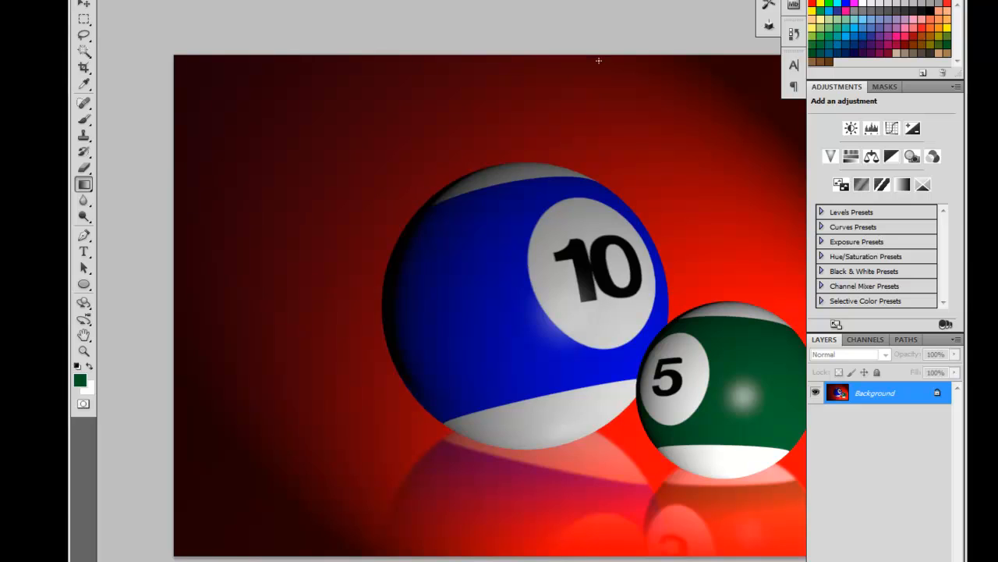
mouse_move(597, 62)
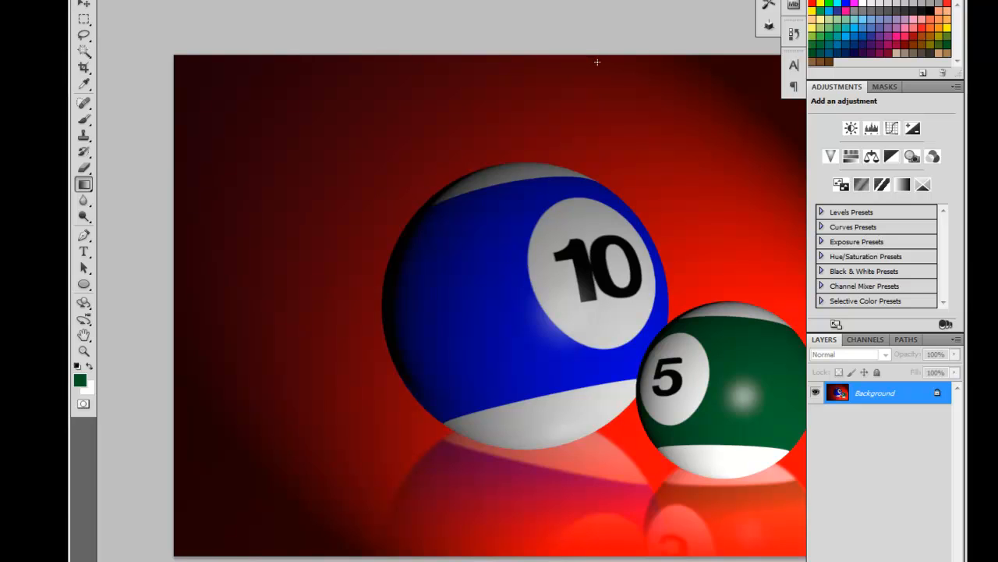
mouse_move(571, 115)
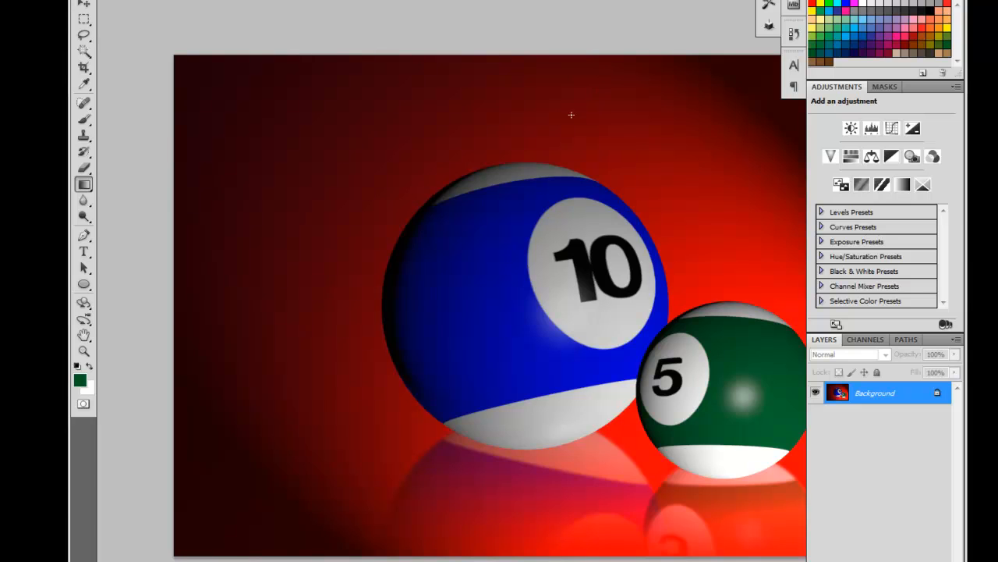